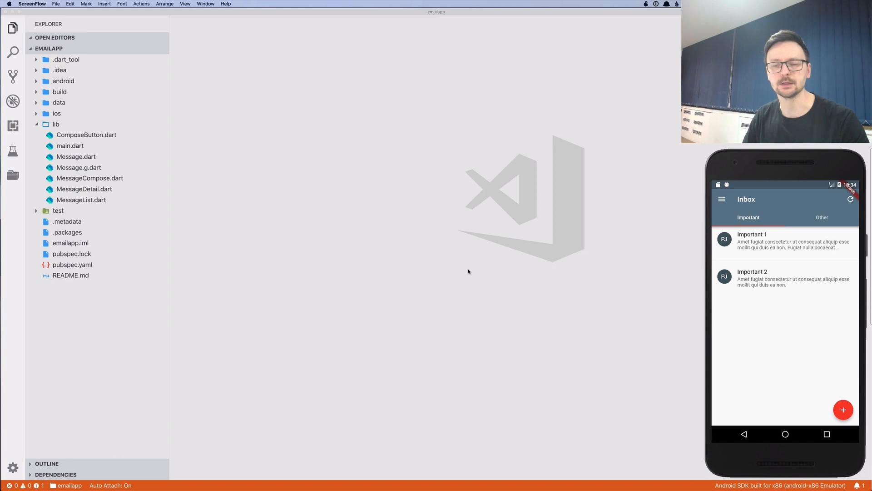
{"action": "mouse_move", "coordinate": [565, 293]}
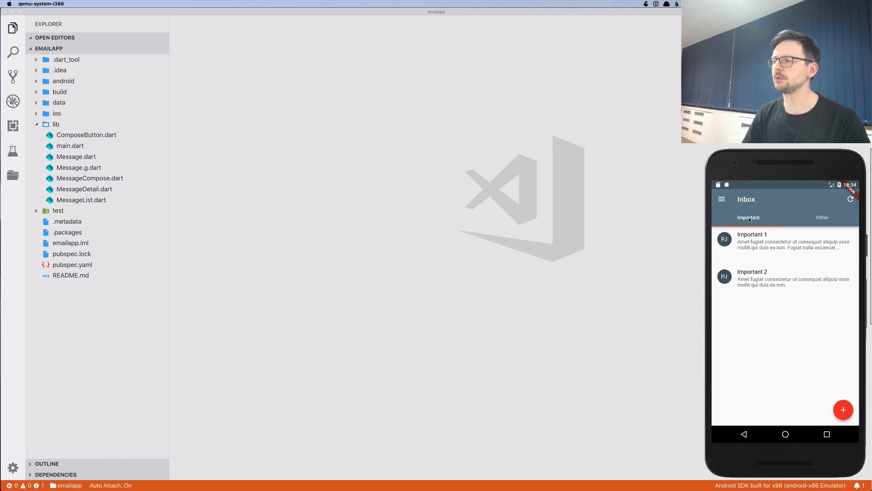
Step: Preview the Other and Important tabs, open main.dart, and begin a new file in lib
{"action": "left_click", "coordinate": [822, 218]}
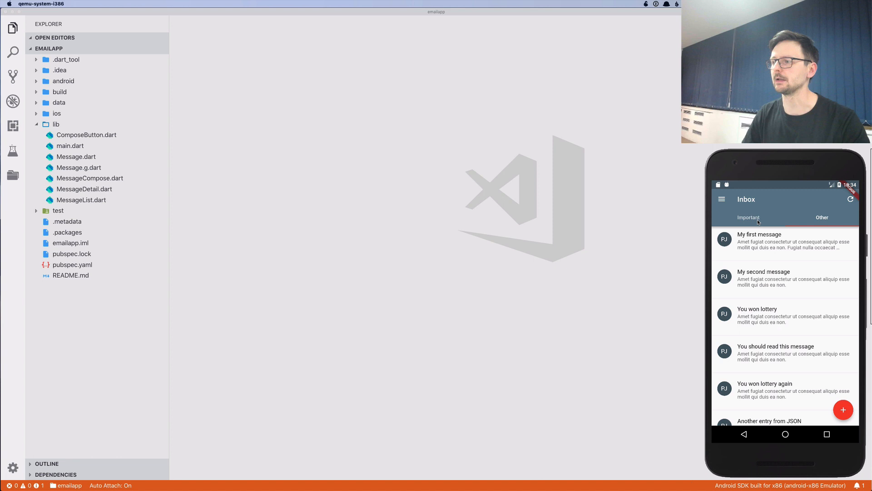
{"action": "left_click", "coordinate": [748, 218]}
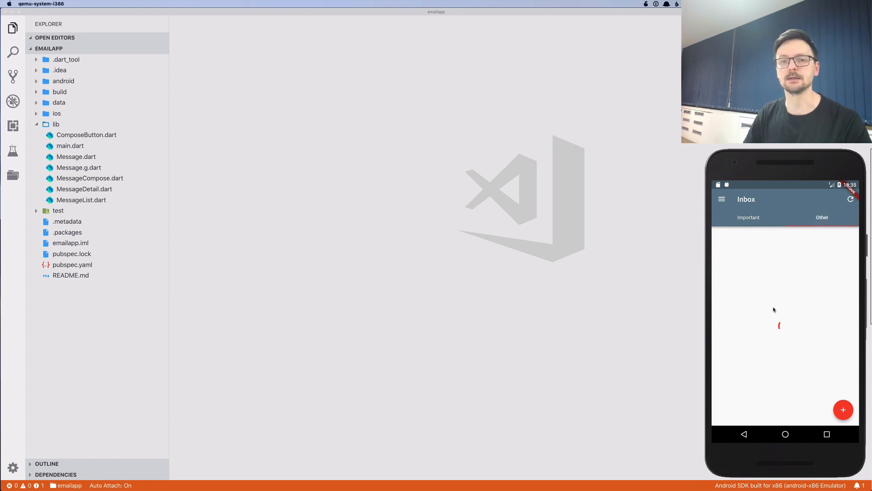
{"action": "left_click", "coordinate": [749, 217]}
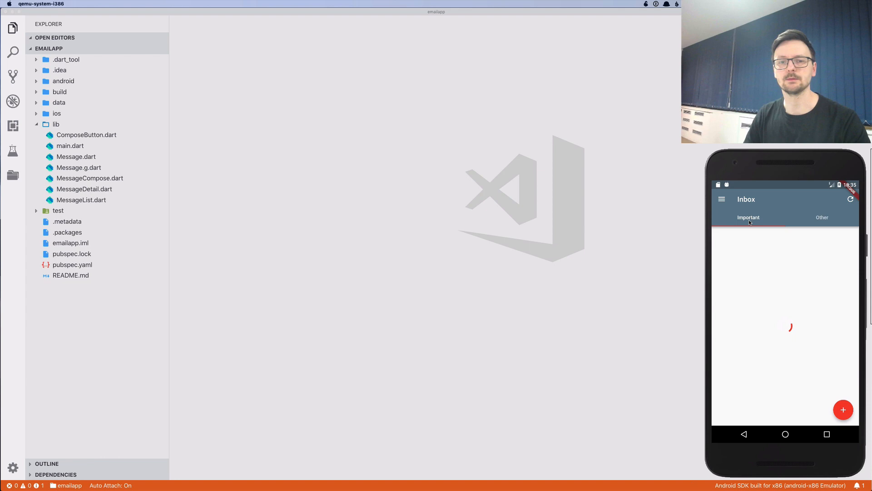
{"action": "left_click", "coordinate": [70, 157]}
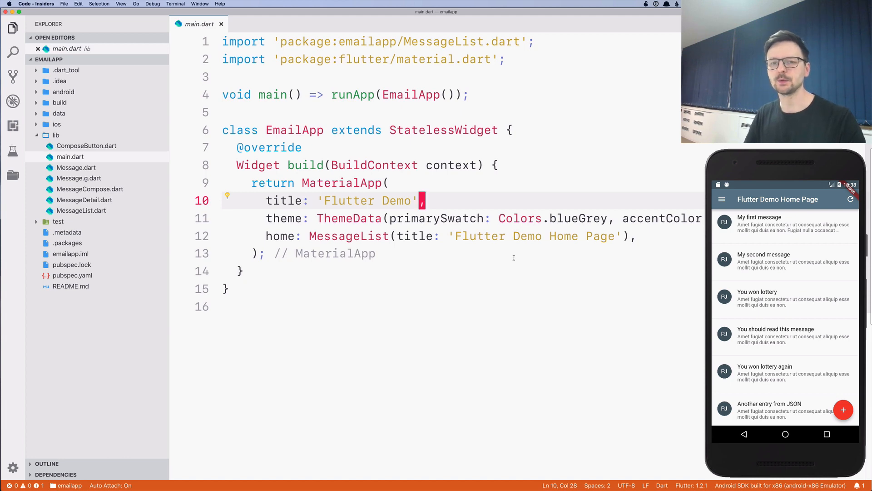
{"action": "mouse_move", "coordinate": [410, 268]}
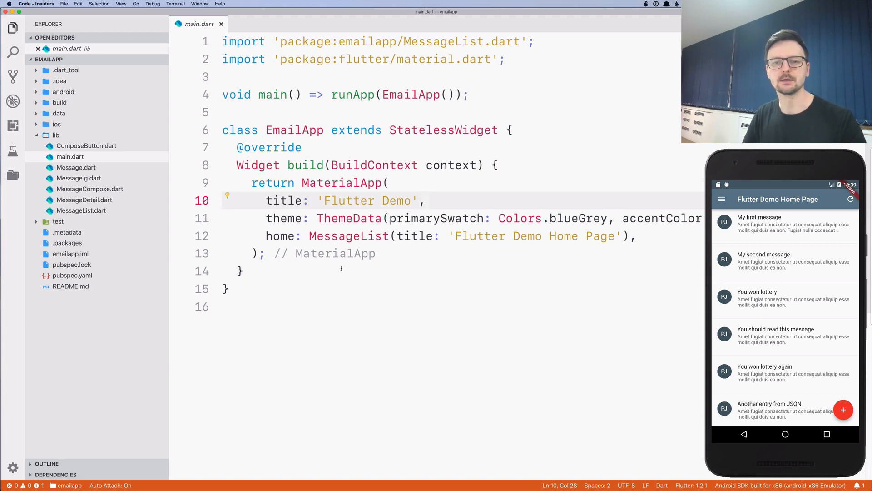
{"action": "left_click", "coordinate": [315, 236]}
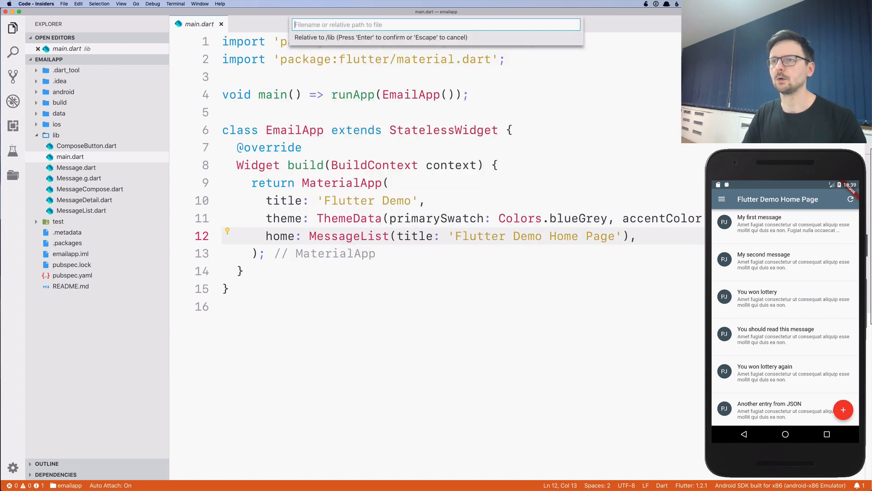
Step: Create App.dart with an App widget importing material, and set main.dart's home to App()
{"action": "type", "text": "App.dart"}
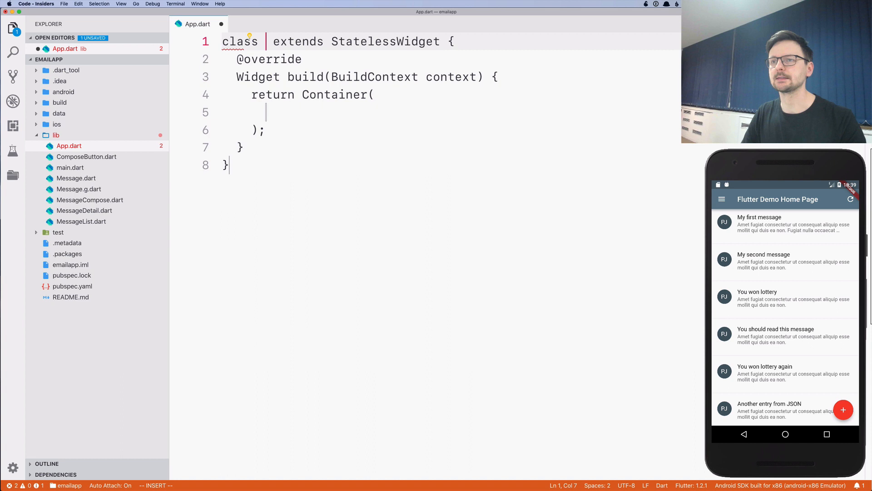
{"action": "type", "text": "App"}
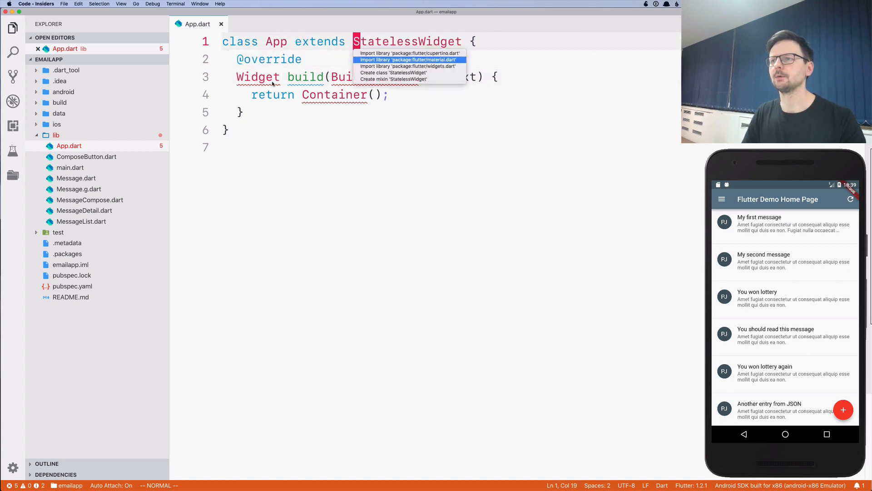
{"action": "left_click", "coordinate": [407, 60]}
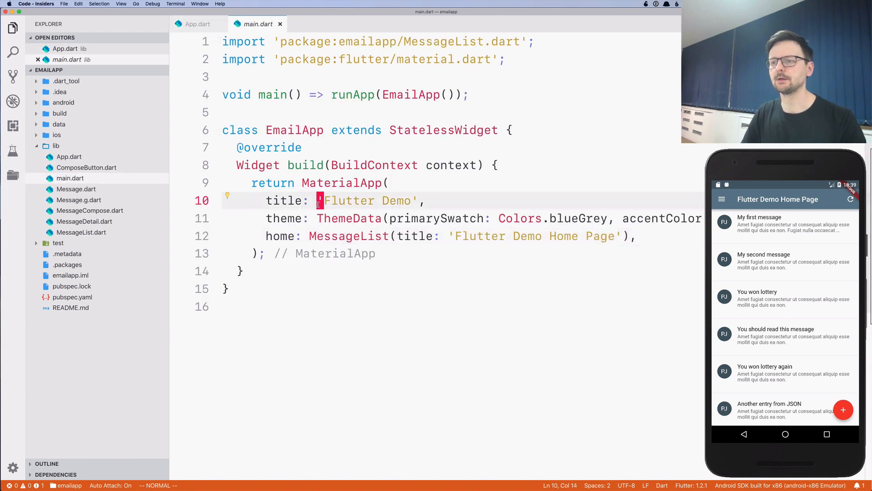
{"action": "type", "text": "App"}
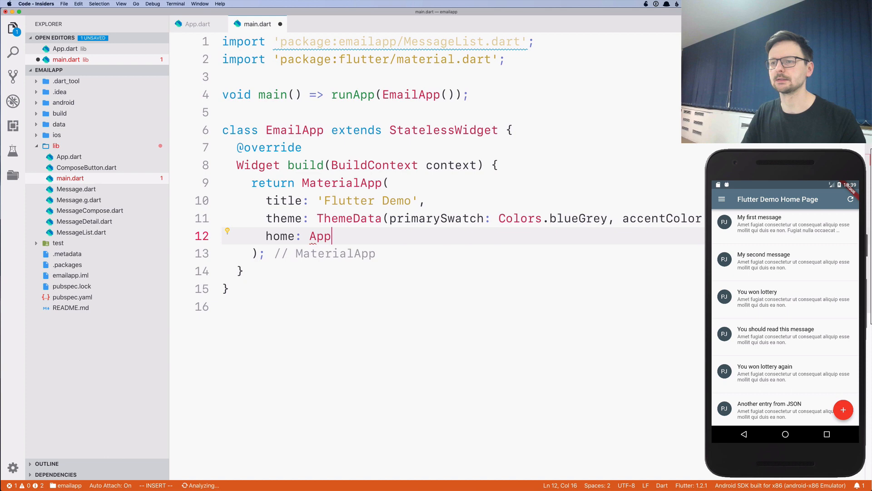
{"action": "type", "text": "(),"}
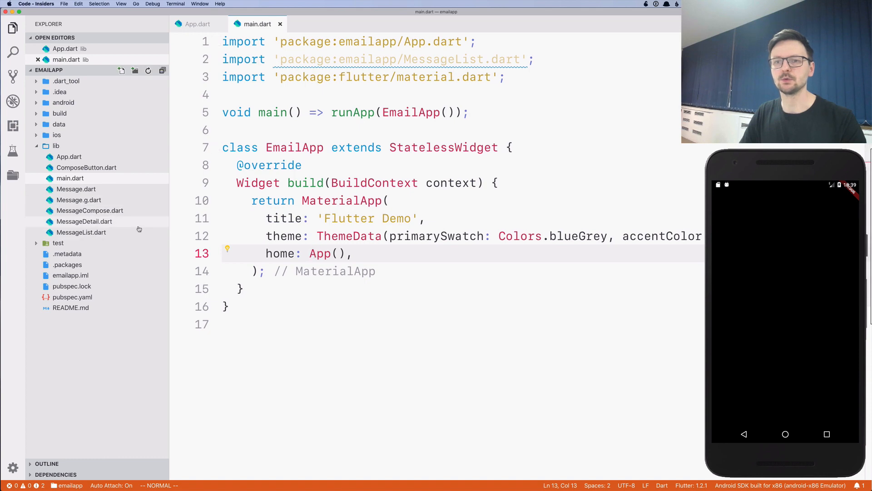
Step: Copy MessageList.dart's Scaffold, app bar and drawer into App.dart's build method
{"action": "left_click", "coordinate": [81, 232]}
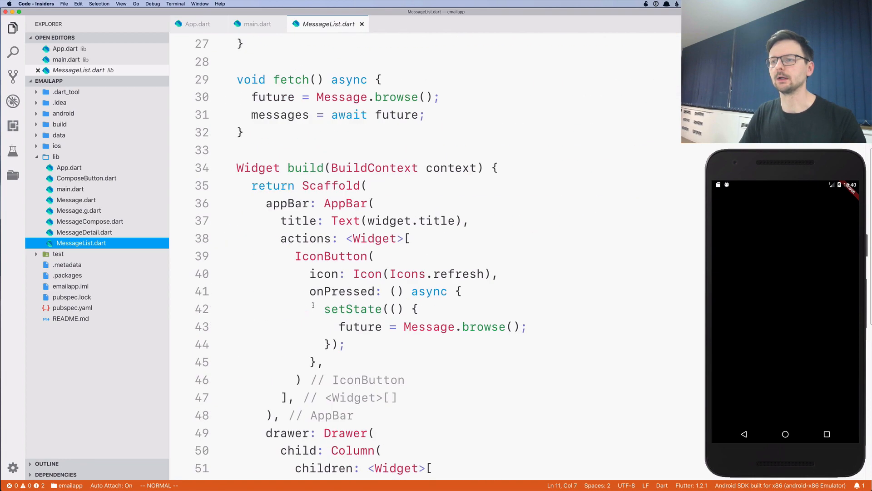
{"action": "scroll", "scroll_direction": "down", "scroll_amount": 3}
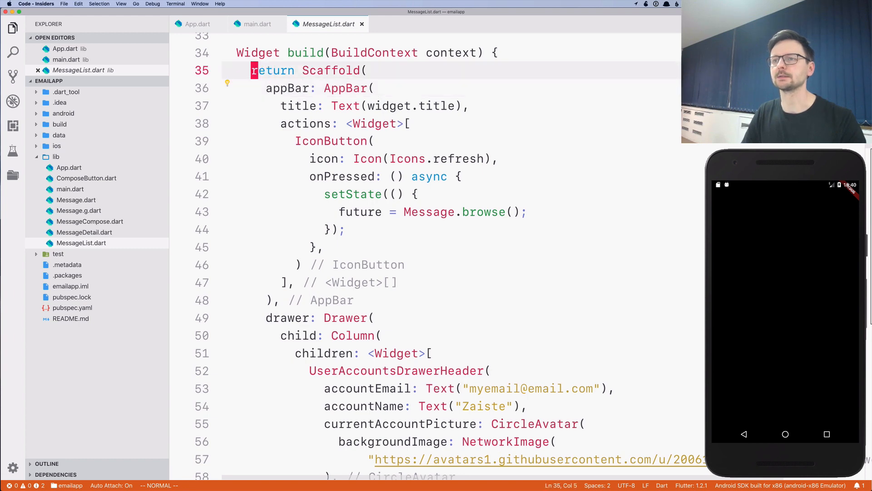
{"action": "scroll", "scroll_direction": "down", "scroll_amount": 3}
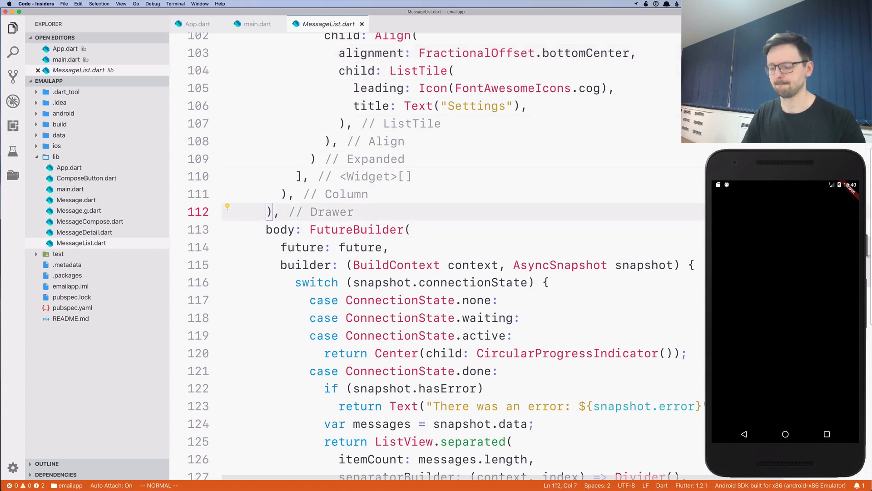
{"action": "left_click", "coordinate": [257, 24]}
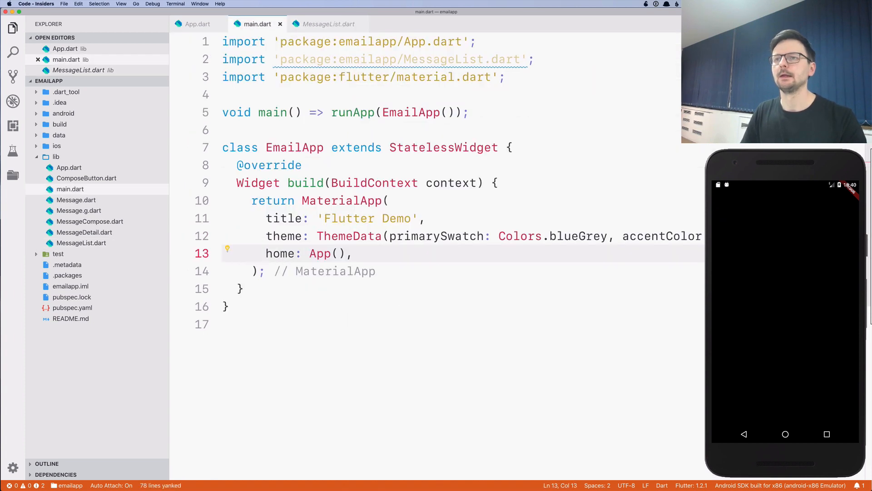
{"action": "left_click", "coordinate": [198, 24]}
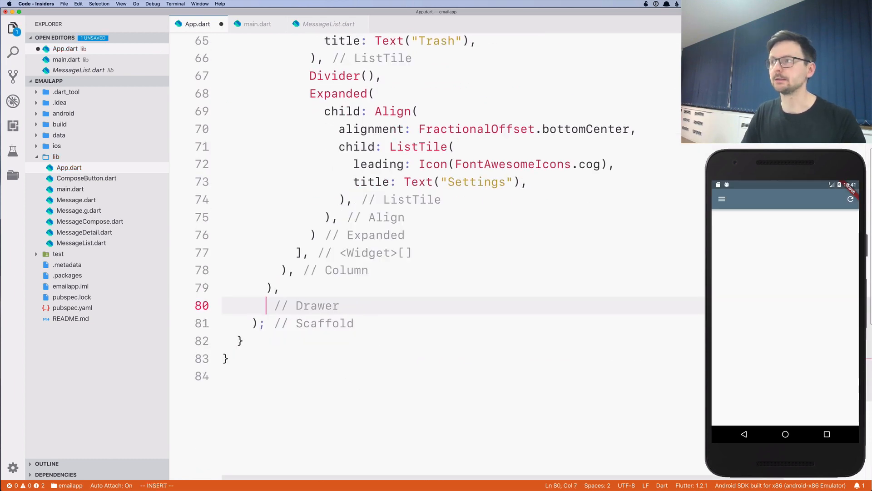
Step: Add body: Container() to App's Scaffold so App.dart compiles again
{"action": "type", "text": "home:"}
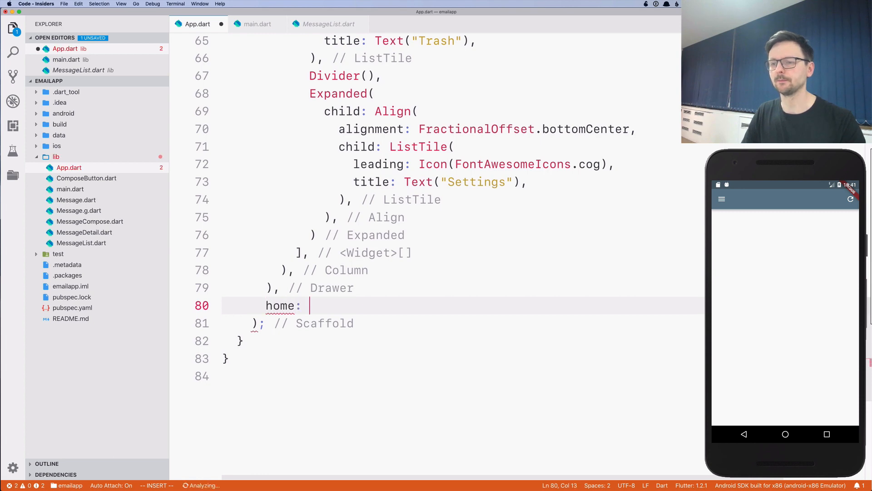
{"action": "type", "text": "Container(),"}
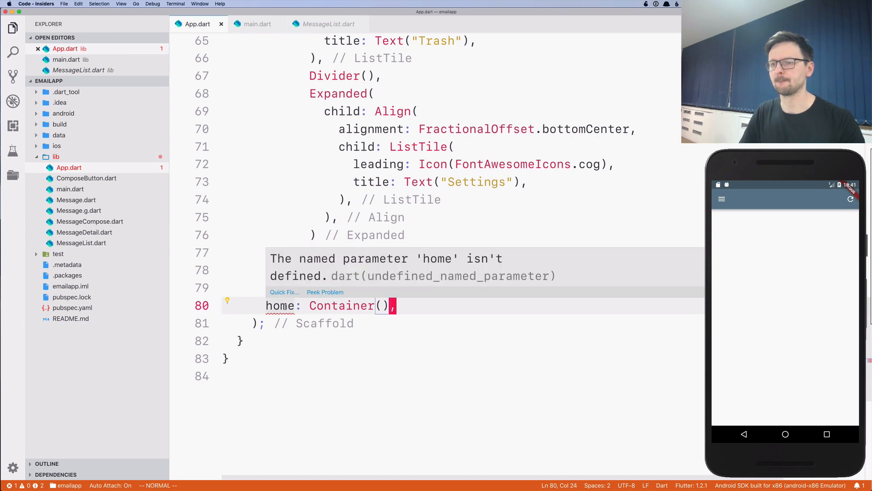
{"action": "type", "text": "body"}
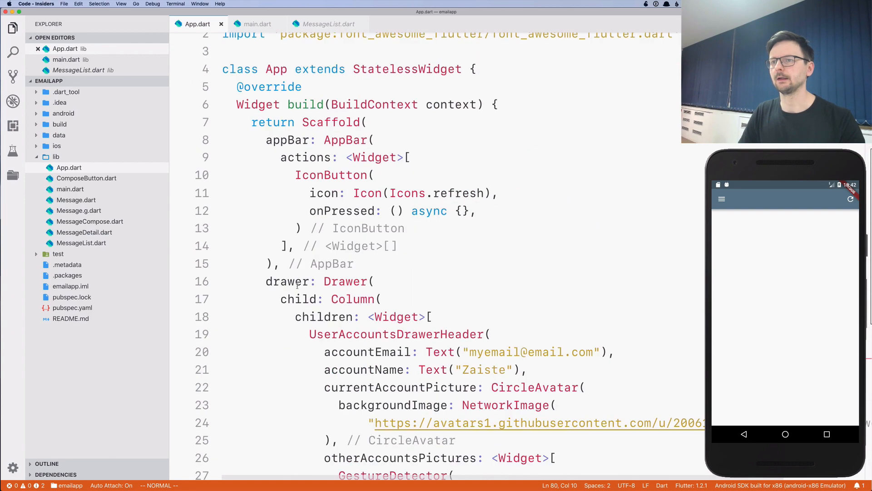
{"action": "scroll", "scroll_direction": "down", "scroll_amount": 3}
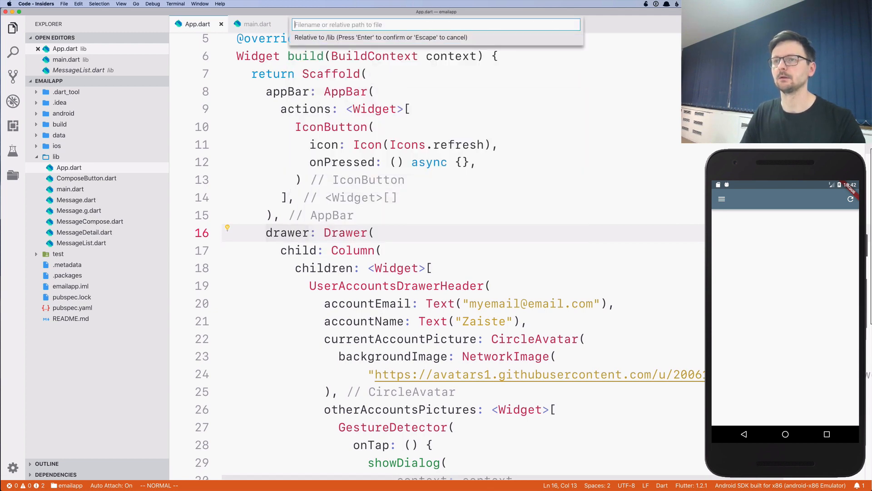
Step: Name the new file AppDrawer.dart and move the drawer code out of App.dart
{"action": "type", "text": "AppDrawer.da"}
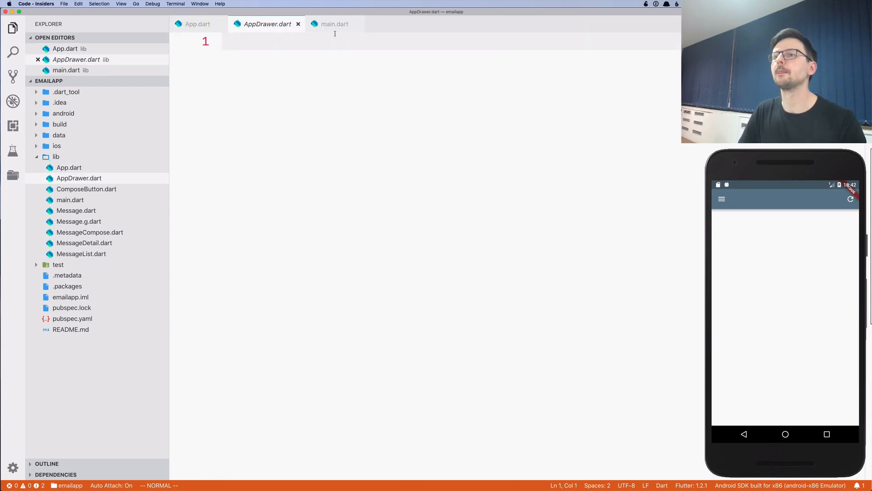
{"action": "left_click", "coordinate": [198, 24]}
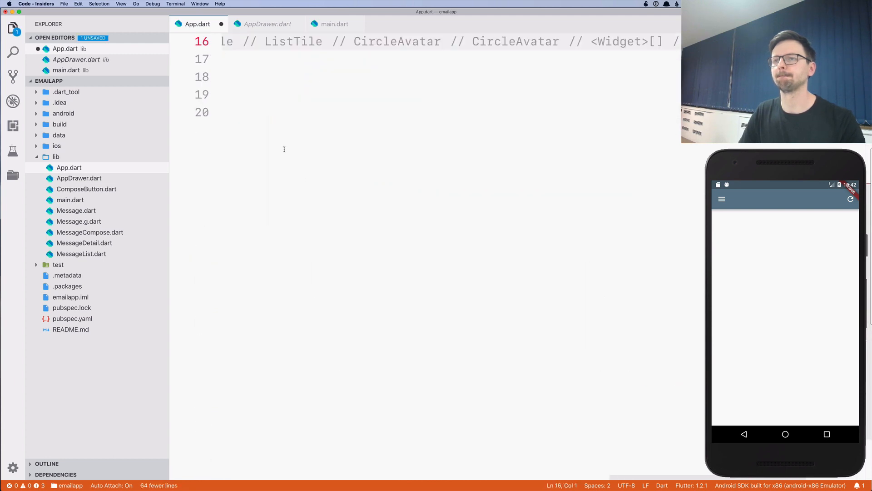
{"action": "left_click", "coordinate": [266, 24]}
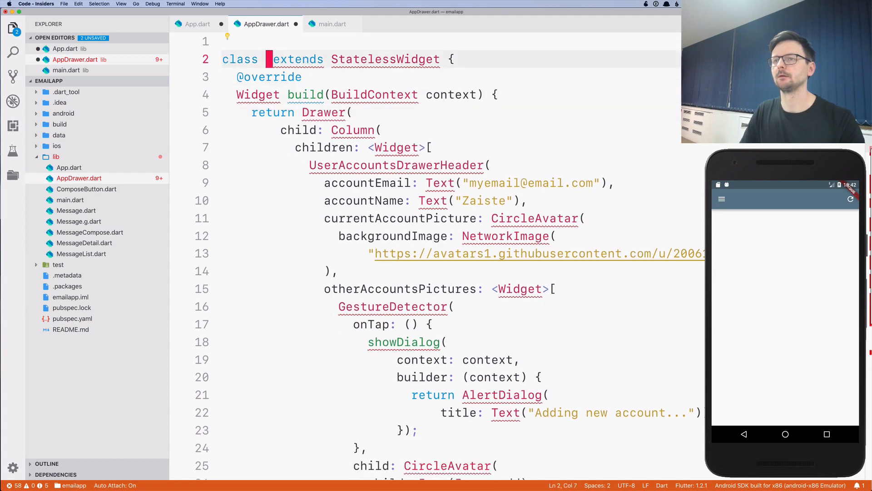
Step: Write the AppDrawer widget around the drawer code, importing material, then return to App.dart
{"action": "type", "text": "AppDraer"}
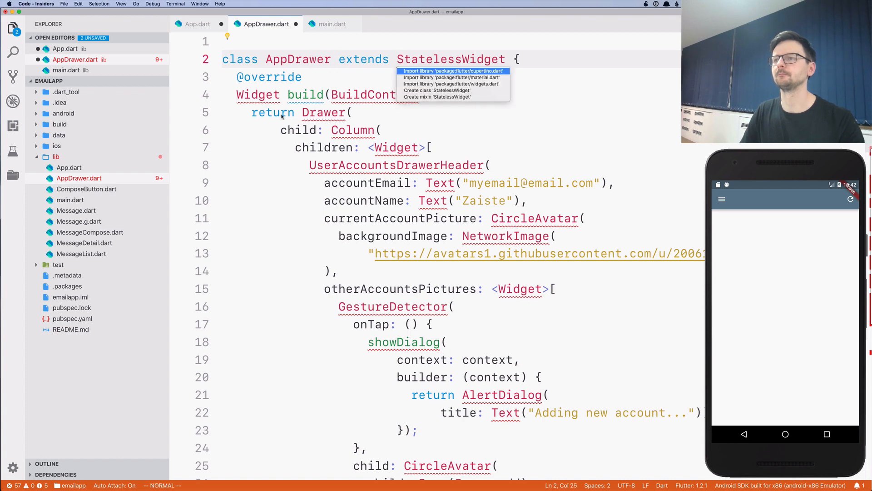
{"action": "left_click", "coordinate": [451, 77]}
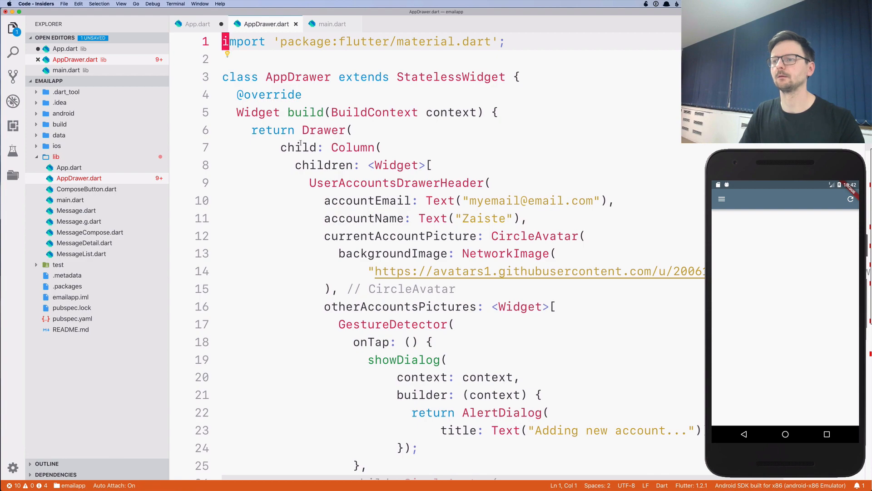
{"action": "scroll", "scroll_direction": "down", "scroll_amount": 3}
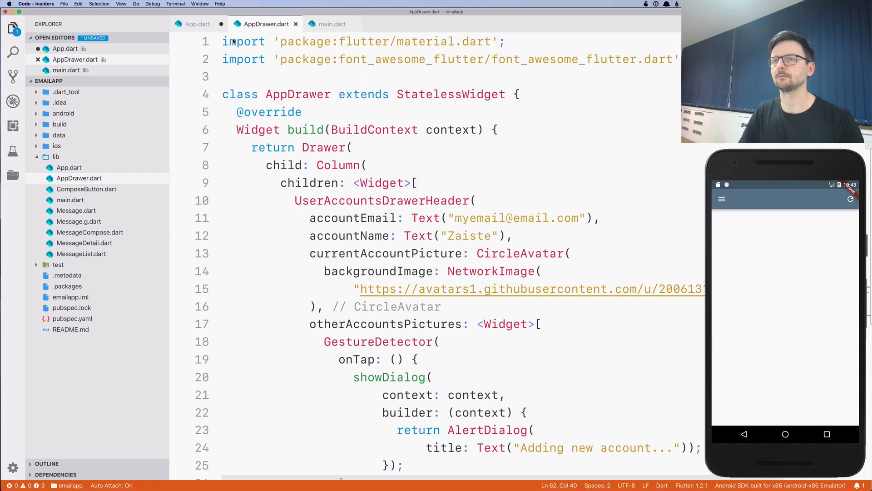
{"action": "left_click", "coordinate": [197, 24]}
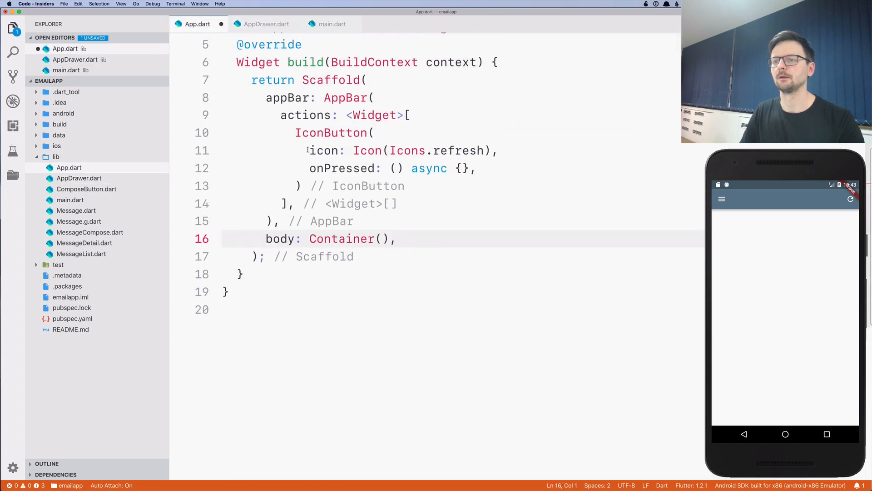
Step: Use drawer: AppDrawer() with its import, drop the unused font_awesome import, close AppDrawer.dart
{"action": "type", "text": "drawer: AppDrawer(),"}
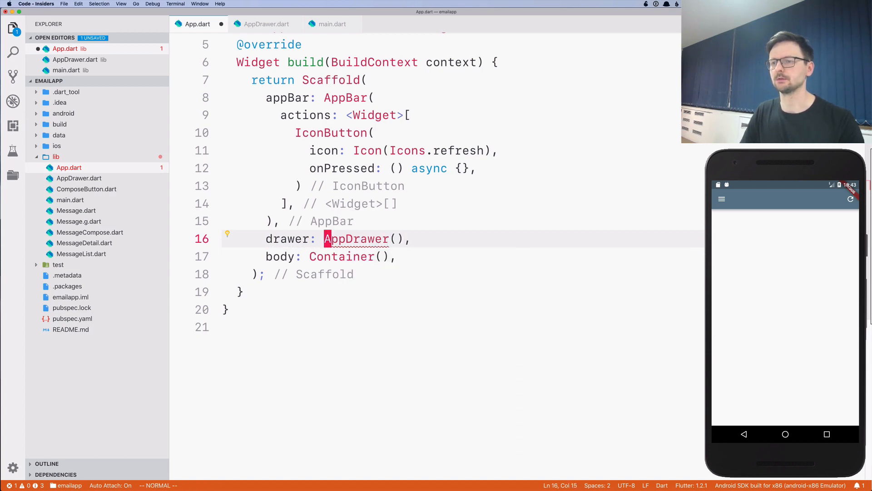
{"action": "key", "text": "cmd+s"}
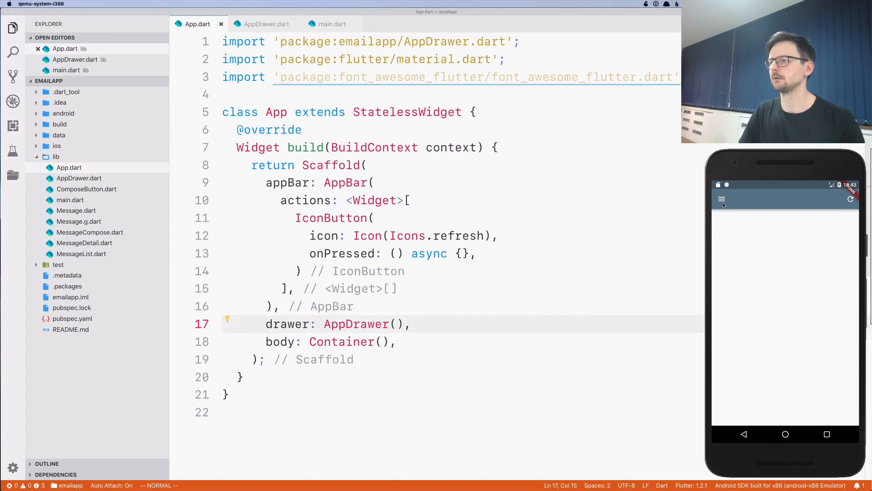
{"action": "left_click", "coordinate": [722, 199]}
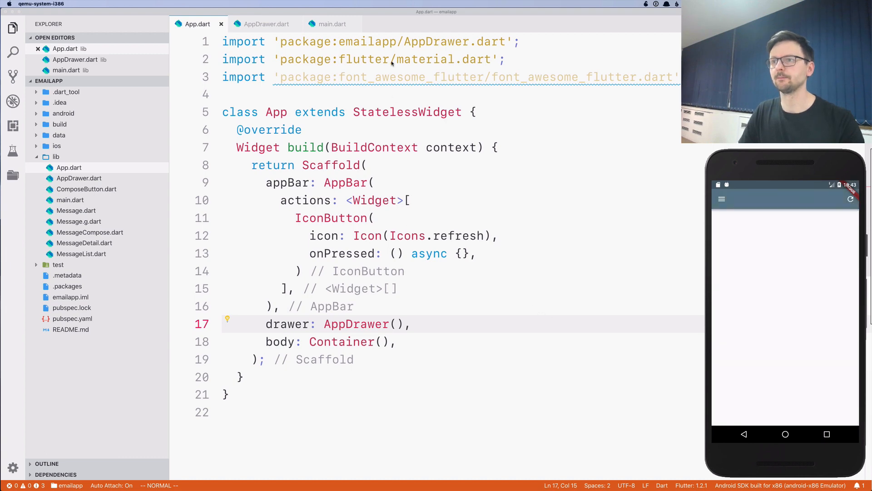
{"action": "left_click", "coordinate": [399, 84]}
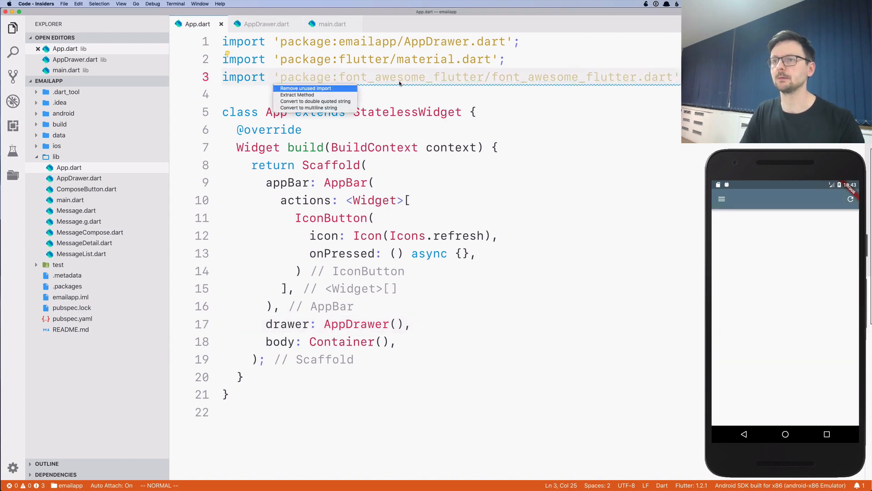
{"action": "left_click", "coordinate": [305, 87]}
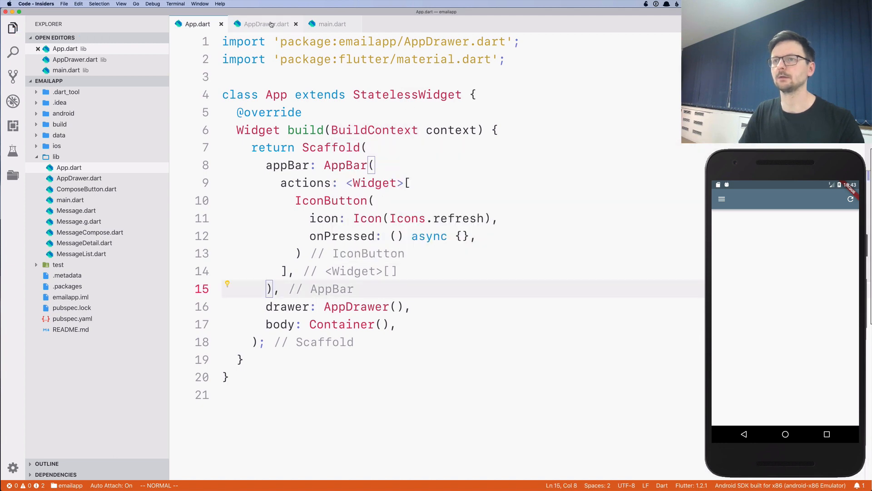
{"action": "left_click", "coordinate": [295, 24]}
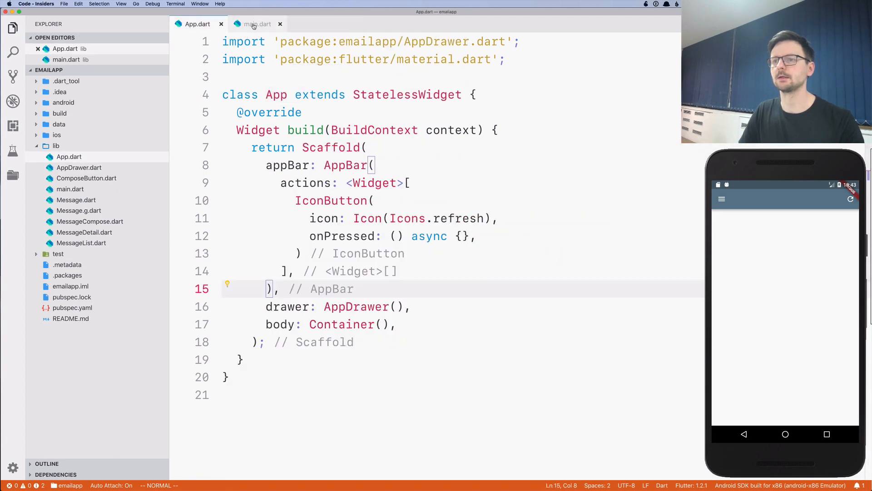
{"action": "mouse_move", "coordinate": [257, 24]}
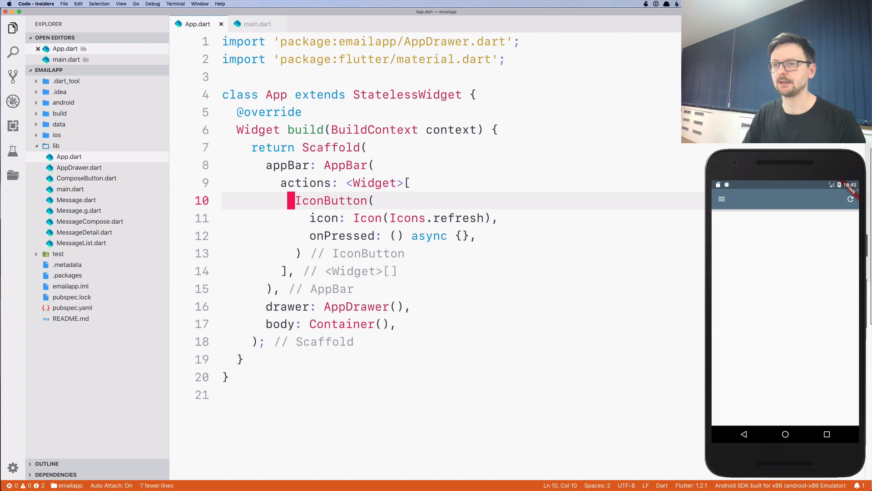
Step: Wrap the Scaffold in a DefaultTabController with length 2
{"action": "left_click", "coordinate": [307, 147]}
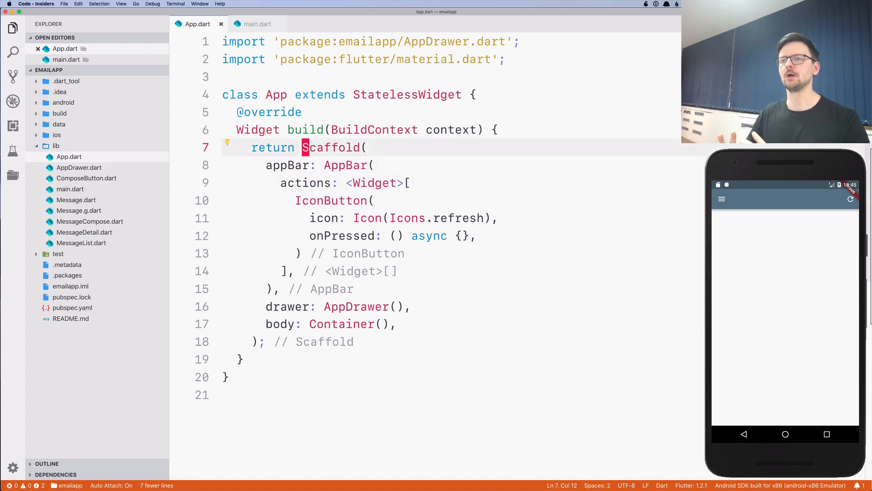
{"action": "left_click", "coordinate": [227, 147]}
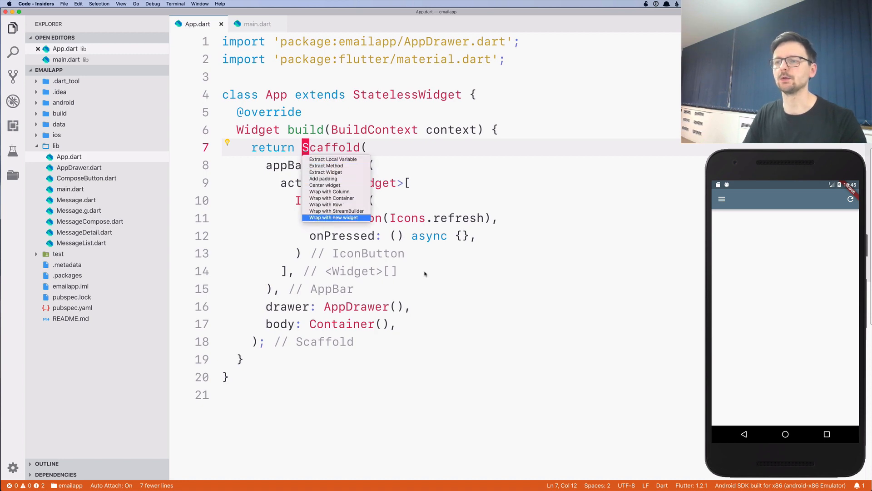
{"action": "left_click", "coordinate": [333, 218]}
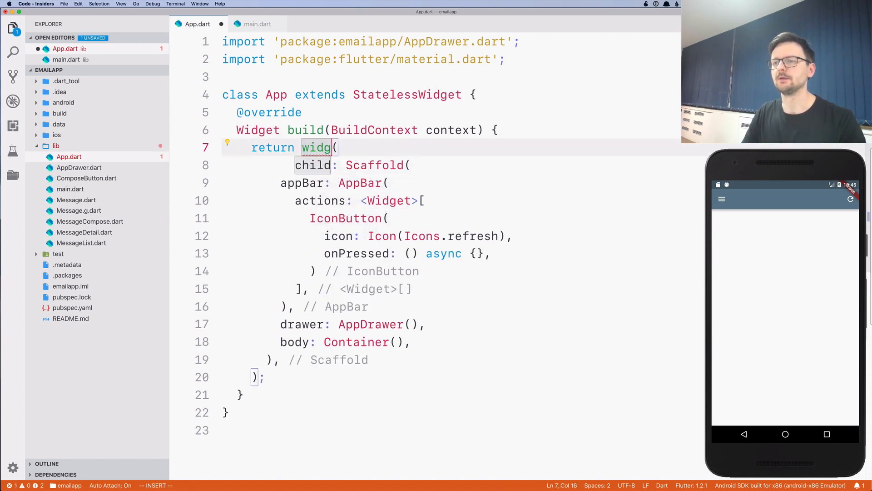
{"action": "type", "text": "Default"}
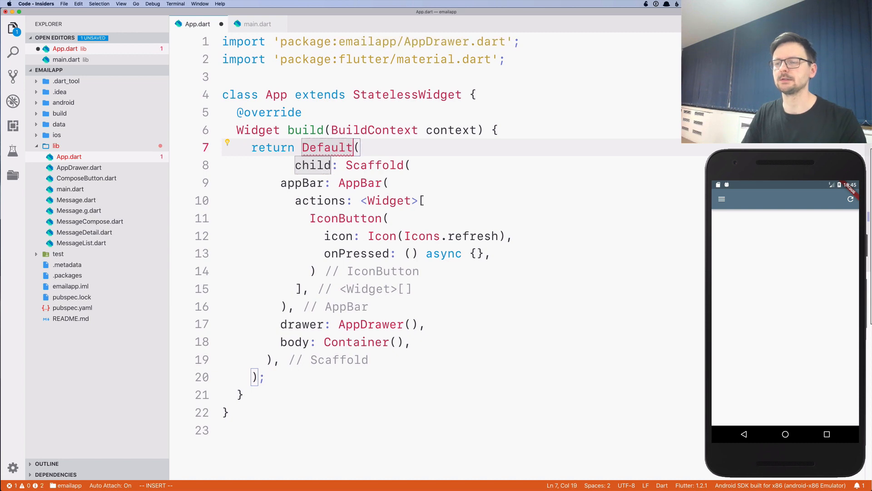
{"action": "type", "text": "TabController"}
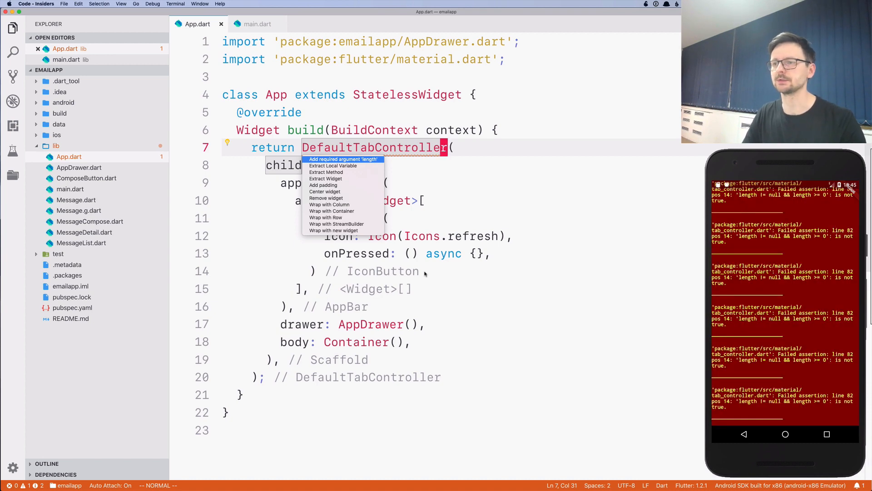
{"action": "left_click", "coordinate": [342, 159]}
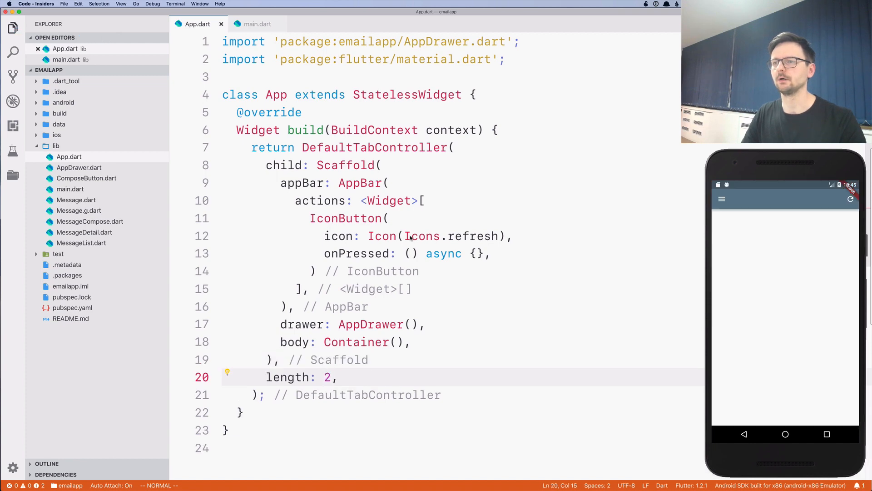
Step: Add an empty TabBar as the app bar's bottom with a tabs argument
{"action": "scroll", "scroll_direction": "down", "scroll_amount": 3}
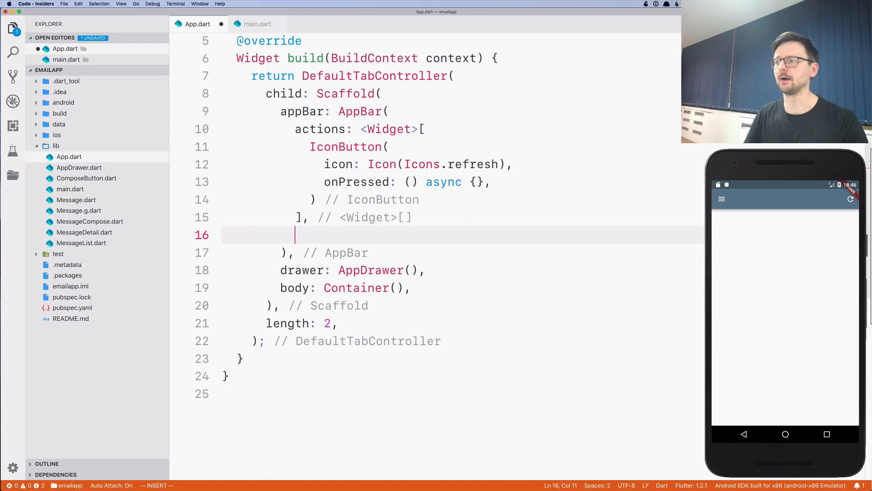
{"action": "mouse_move", "coordinate": [757, 195]}
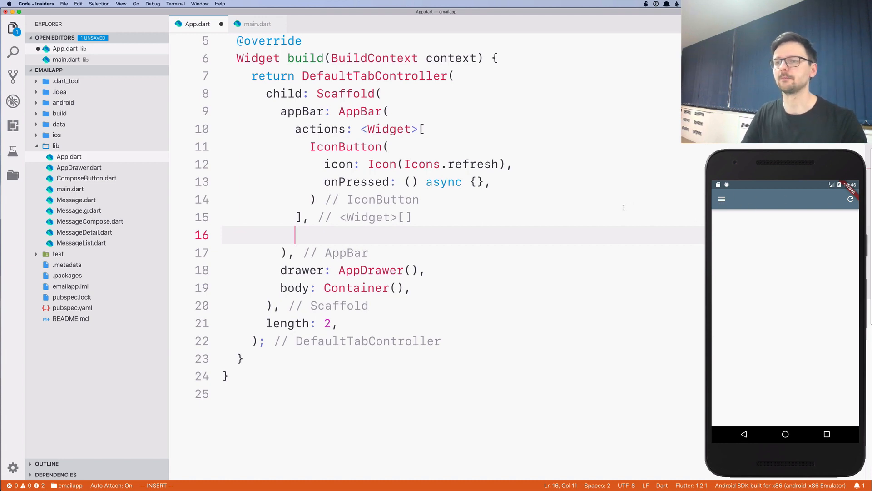
{"action": "type", "text": "bottom: TabBar(),"}
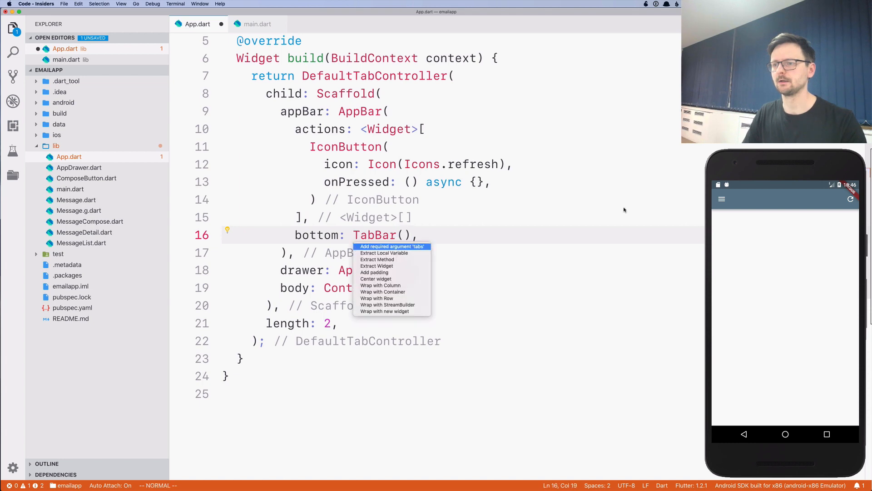
{"action": "left_click", "coordinate": [392, 247]}
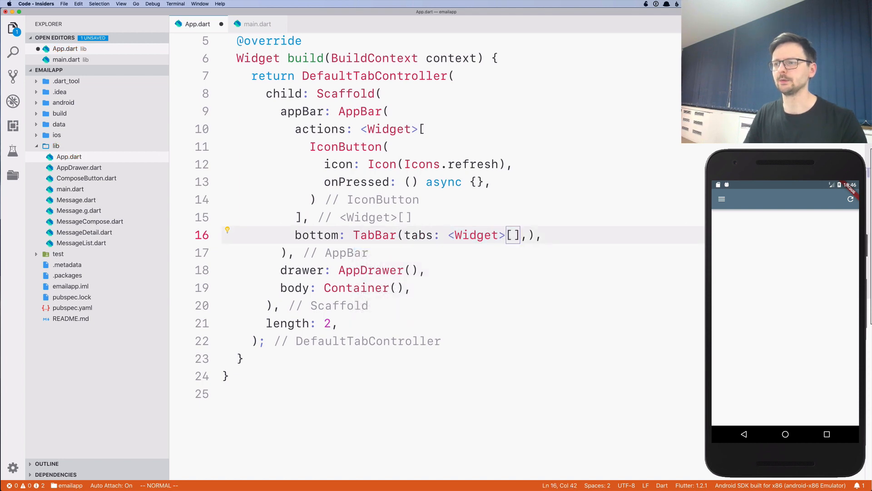
Step: Add 'Important' and 'Other' Tab widgets to the TabBar, trying then removing an icon
{"action": "key", "text": "enter"}
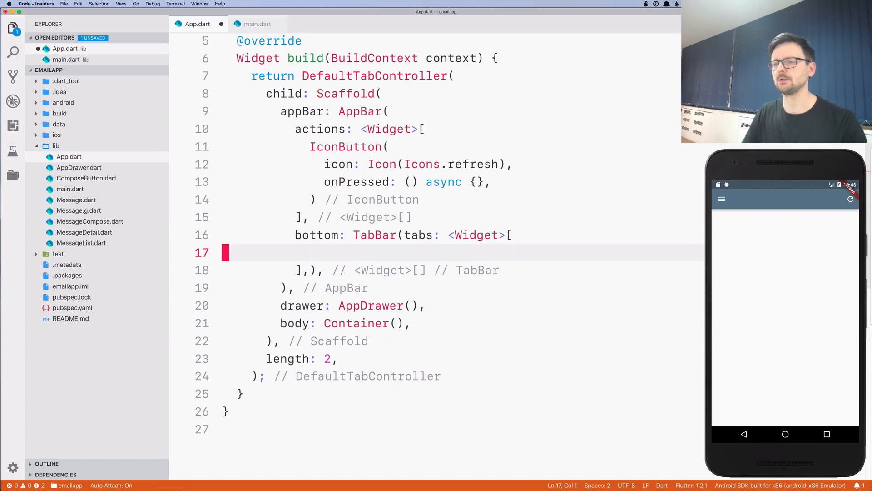
{"action": "type", "text": "Tab(text: \"Important\"),"}
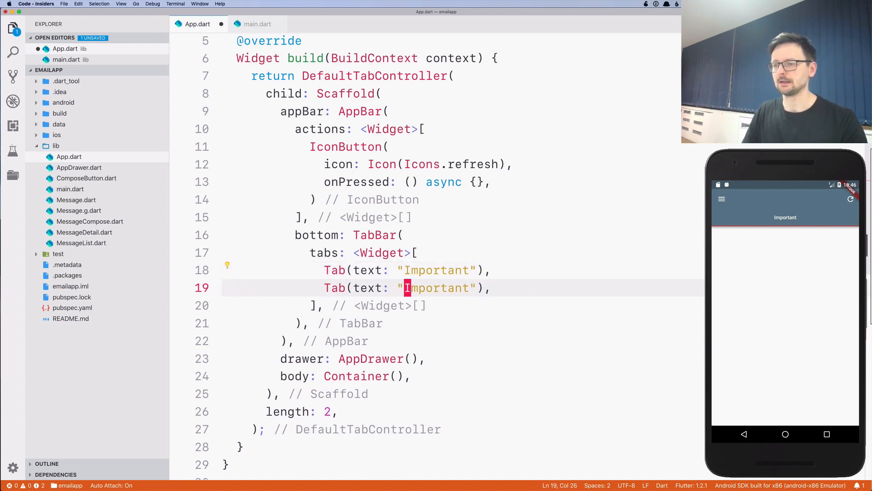
{"action": "type", "text": "Other"}
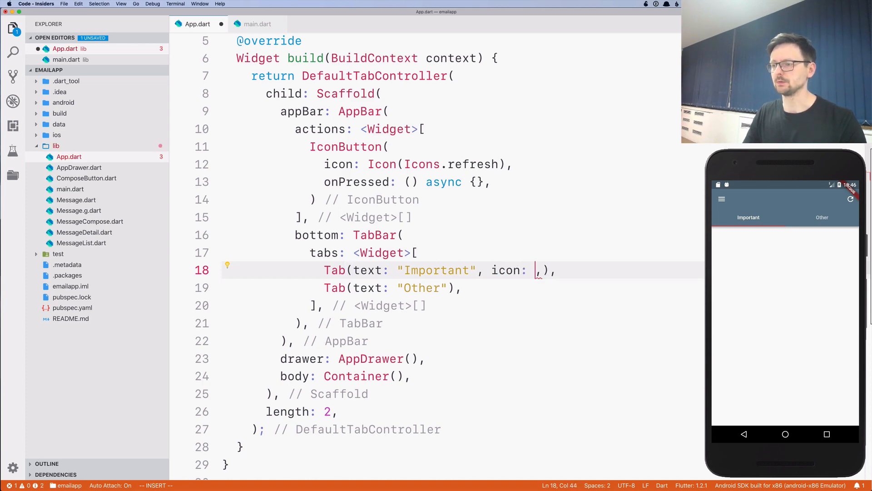
{"action": "type", "text": "Icon("}
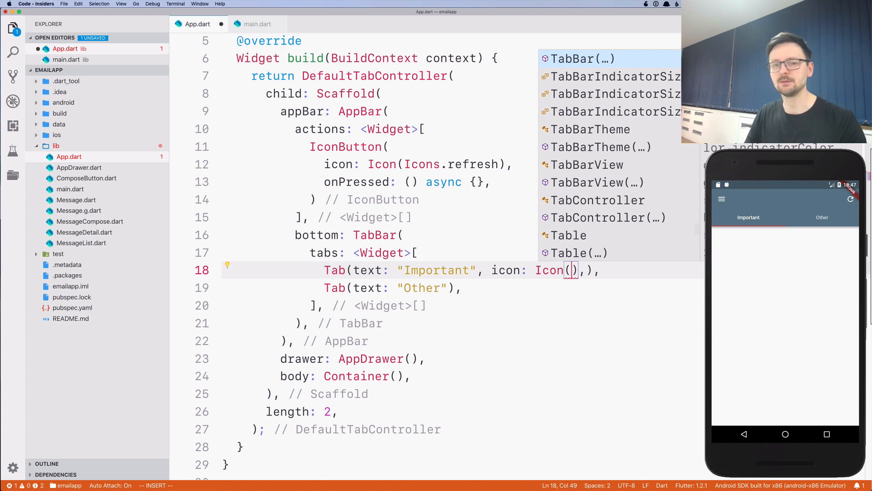
{"action": "type", "text": "Icons."}
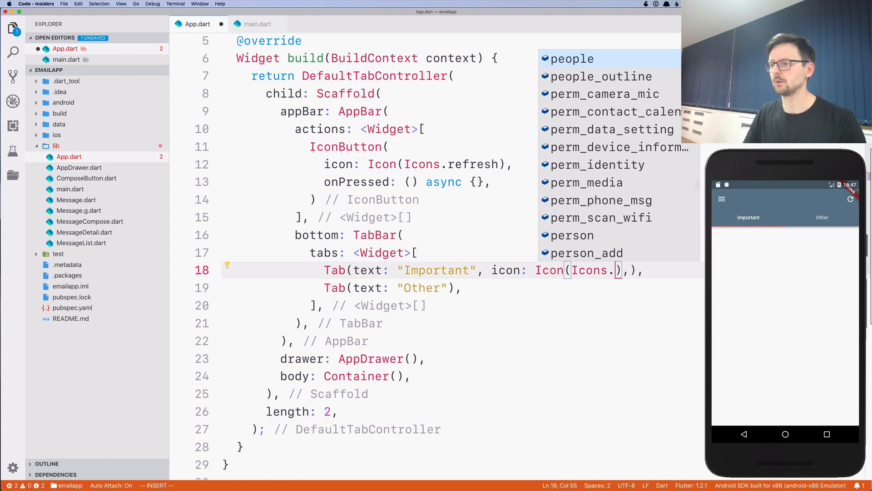
{"action": "left_click", "coordinate": [572, 58]}
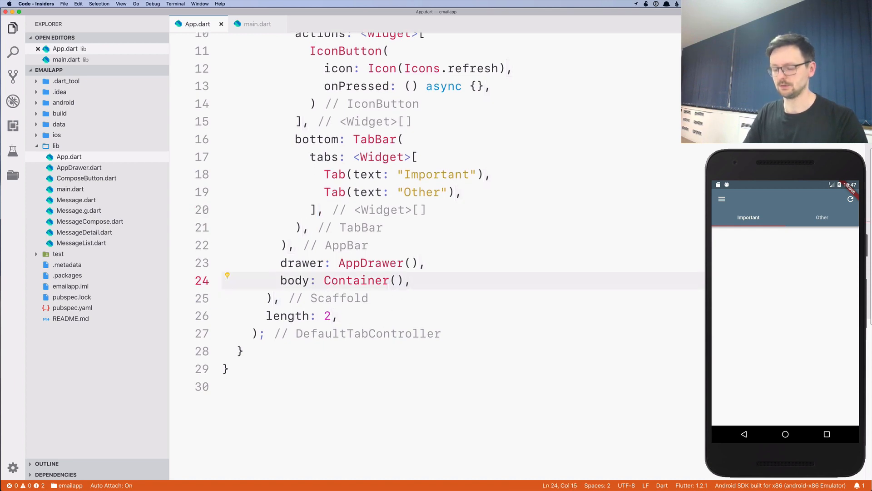
Step: Set the body to a TabBarView and add its required children argument
{"action": "type", "text": "Ta"}
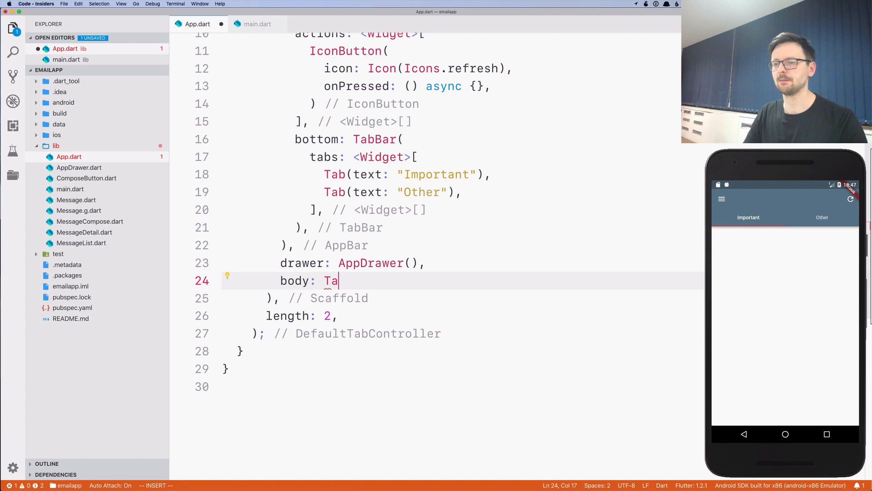
{"action": "type", "text": "bBarView("}
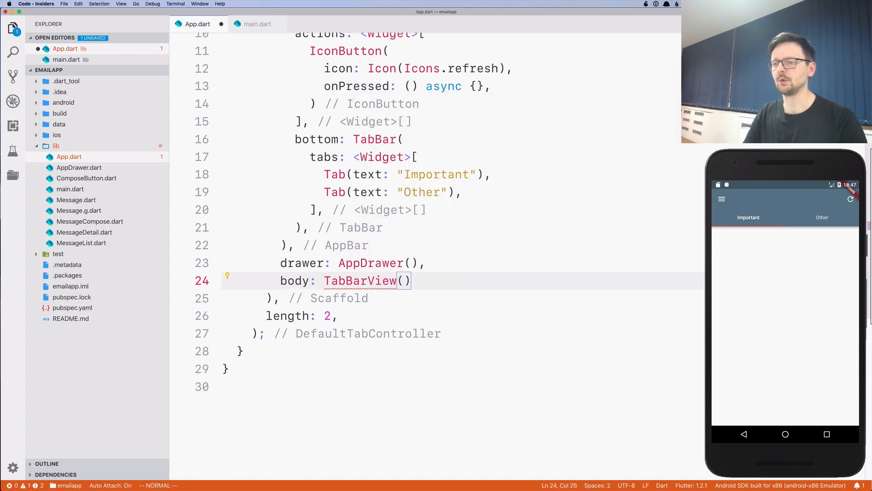
{"action": "left_click", "coordinate": [228, 277]}
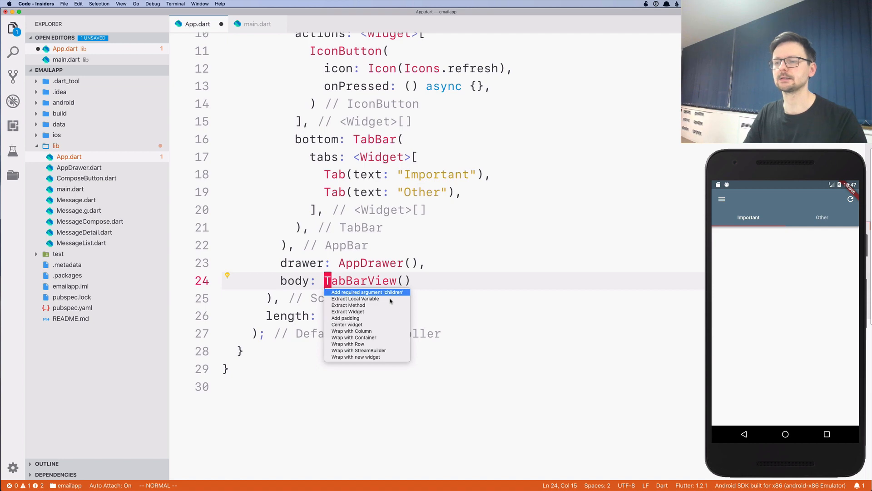
{"action": "left_click", "coordinate": [366, 292]}
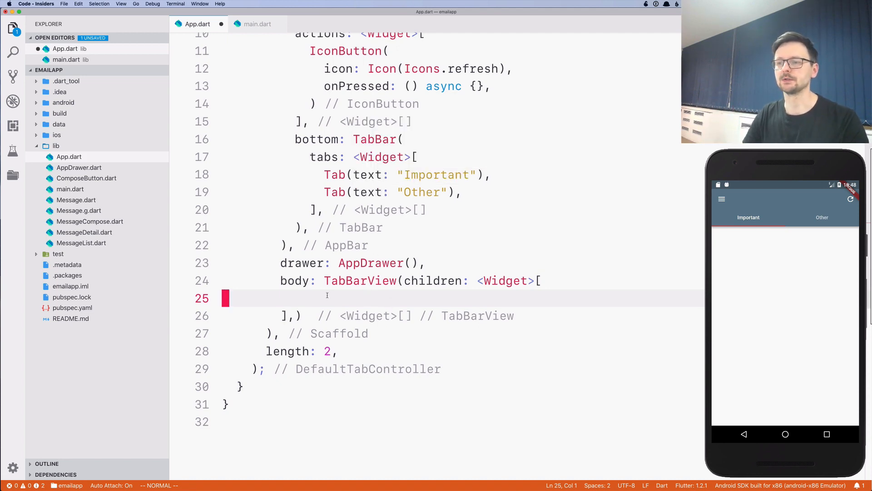
{"action": "mouse_move", "coordinate": [434, 281]}
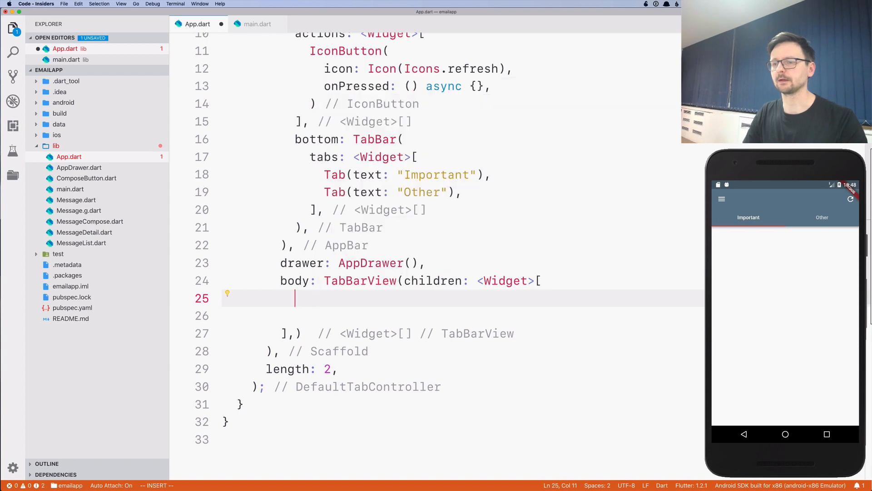
Step: Add centred 'Important' and 'Other' text pages and check both tabs in the emulator
{"action": "type", "text": "Center()"}
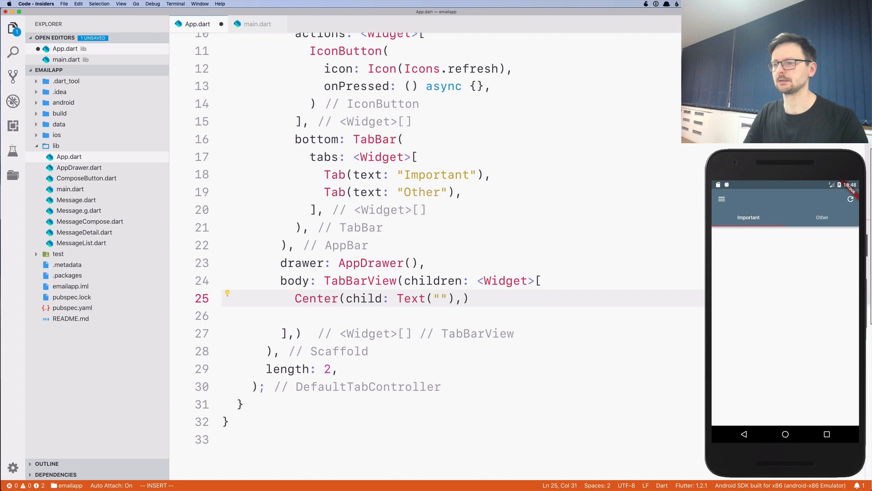
{"action": "type", "text": "Important"}
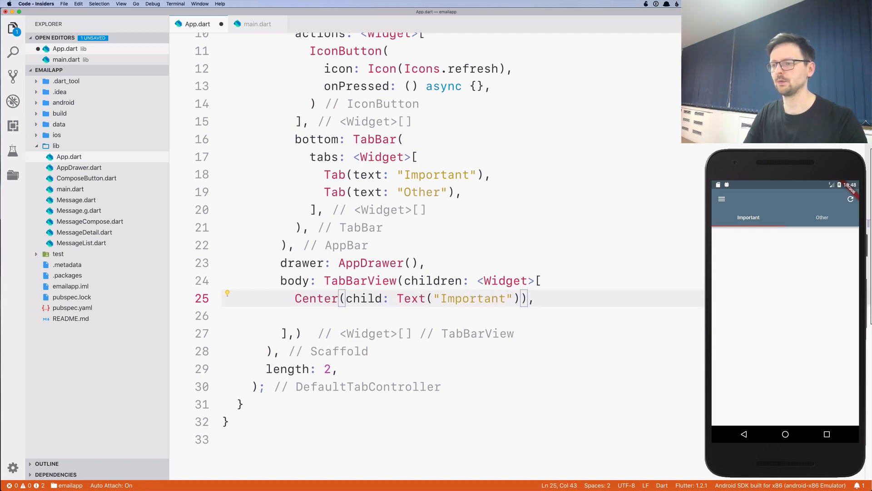
{"action": "type", "text": "Center(child: Text(\"\"))"}
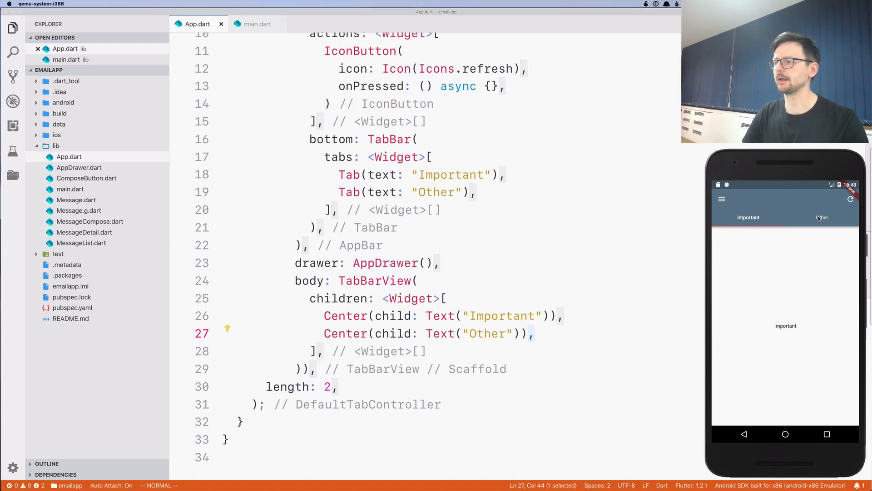
{"action": "left_click", "coordinate": [822, 217]}
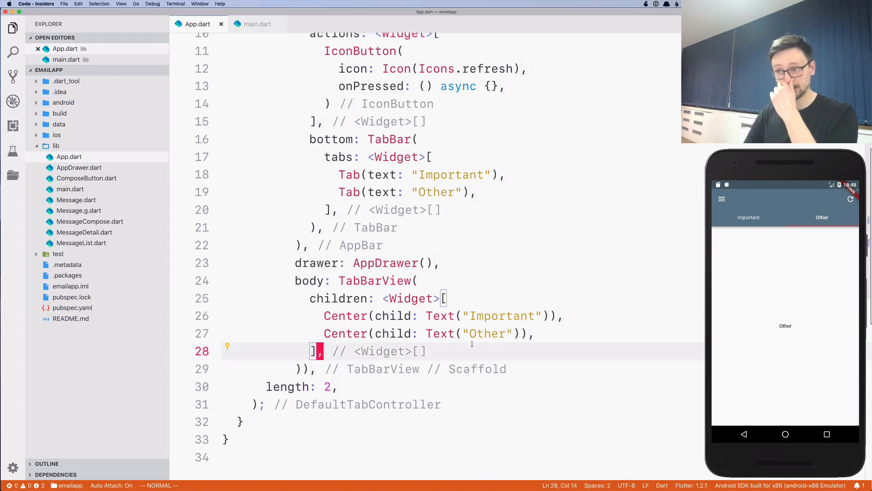
{"action": "left_click", "coordinate": [749, 218]}
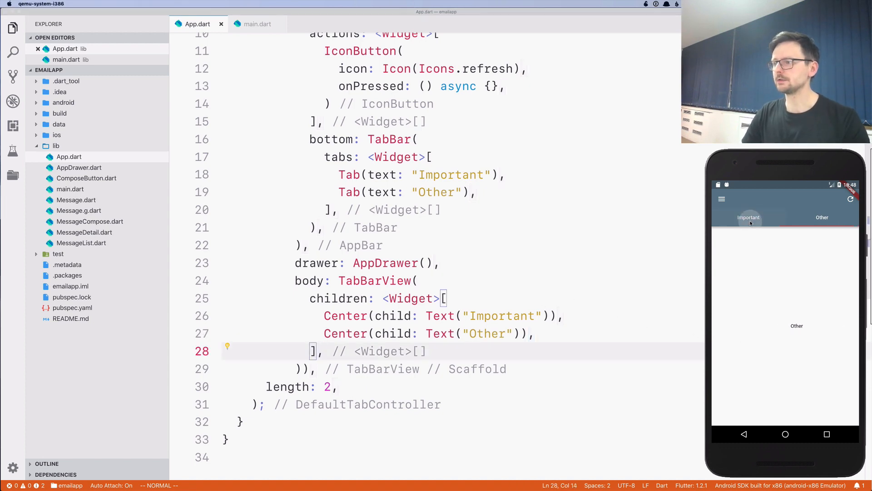
{"action": "left_click", "coordinate": [748, 217]}
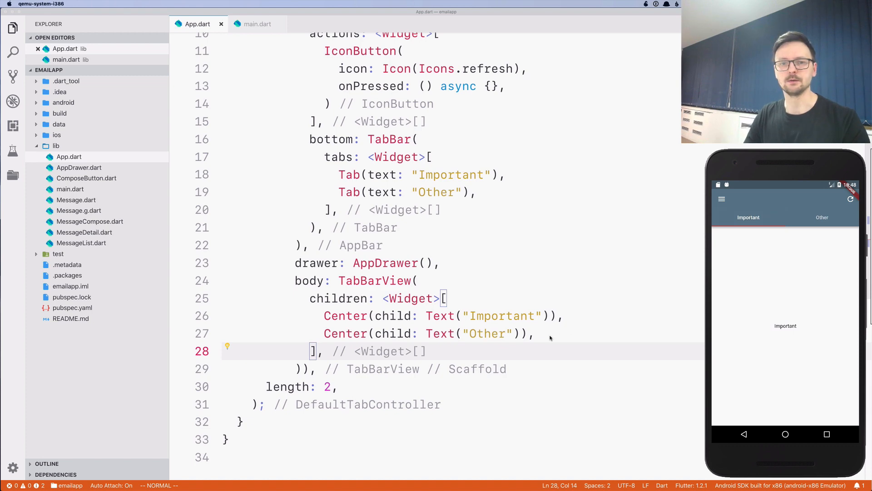
Step: Replace the Other page's centred text with MessageList() in App.dart
{"action": "scroll", "scroll_direction": "down", "scroll_amount": 3}
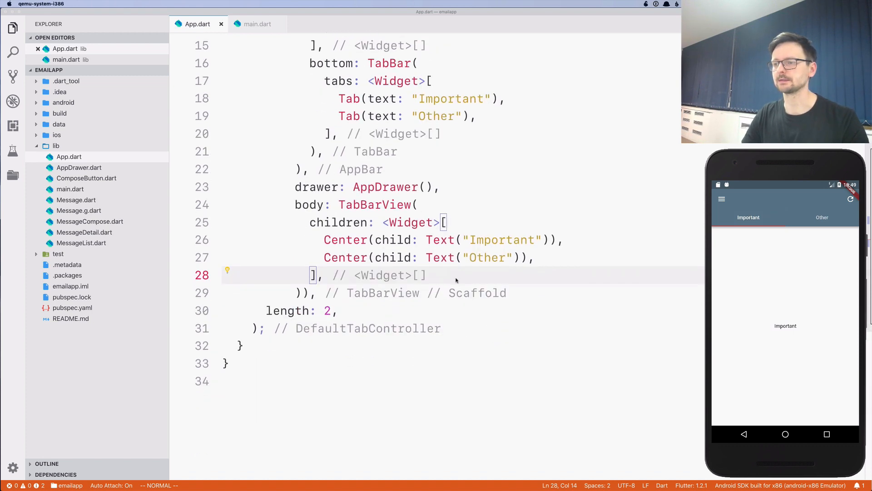
{"action": "left_click", "coordinate": [563, 240]}
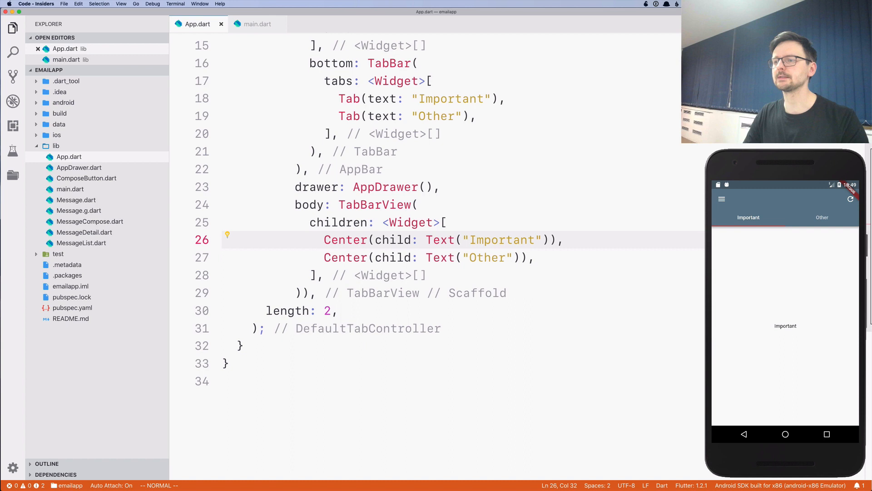
{"action": "left_click", "coordinate": [345, 258]}
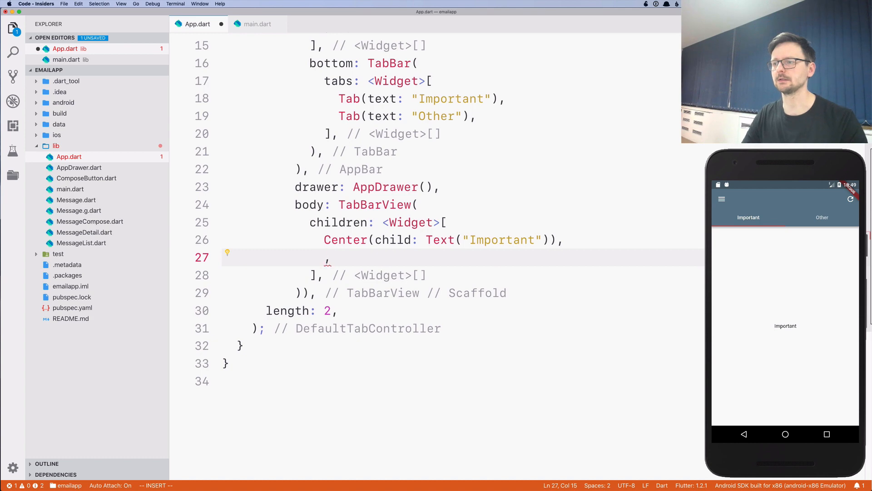
{"action": "type", "text": "M"}
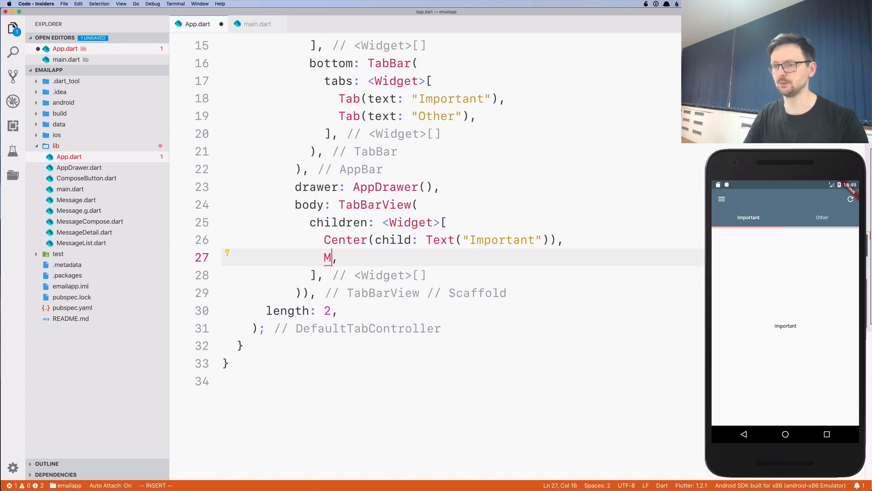
{"action": "type", "text": "essageList"}
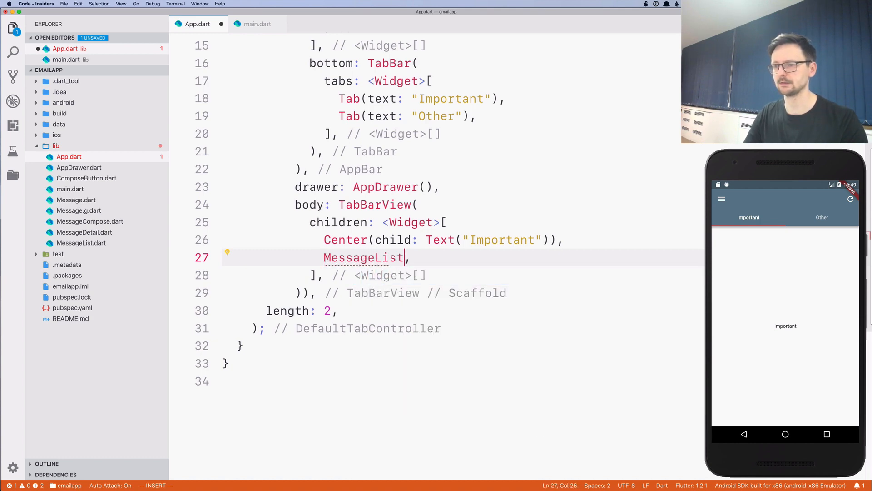
{"action": "type", "text": "()"}
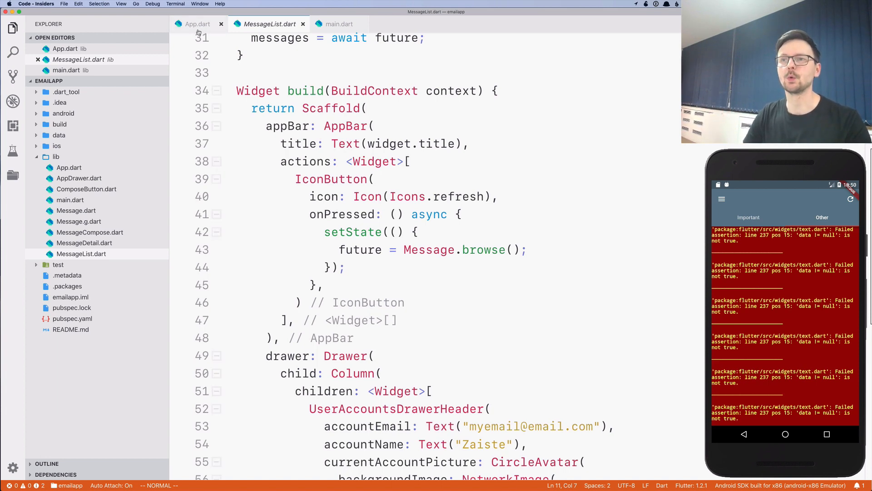
Step: Remove MessageList's appBar, drawer and Scaffold so build returns the FutureBuilder, then check both emulator tabs
{"action": "left_click", "coordinate": [198, 25]}
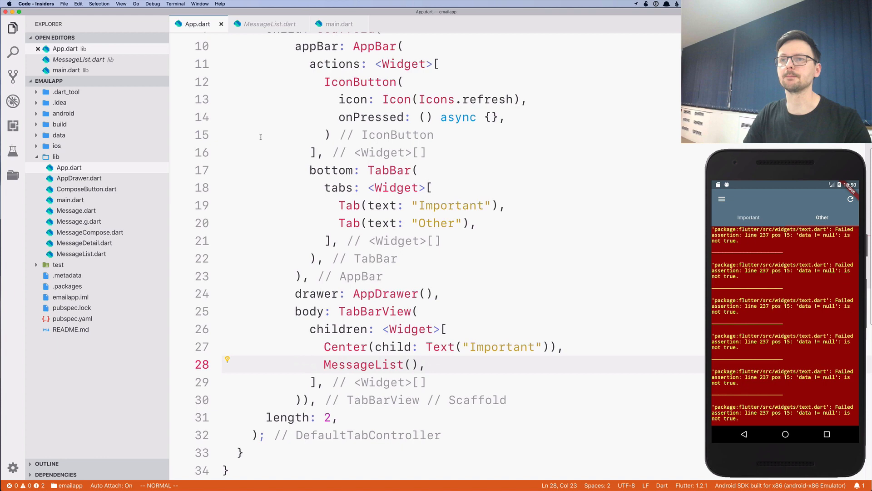
{"action": "left_click", "coordinate": [270, 24]}
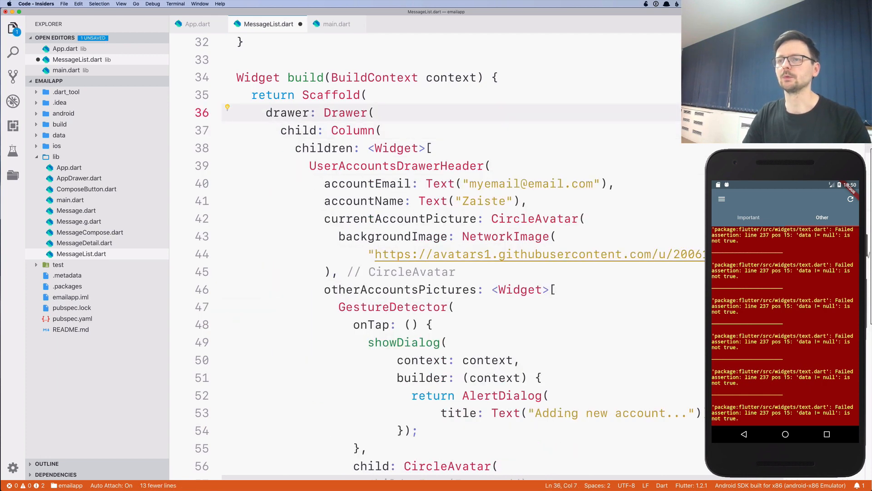
{"action": "scroll", "scroll_direction": "down", "scroll_amount": 3}
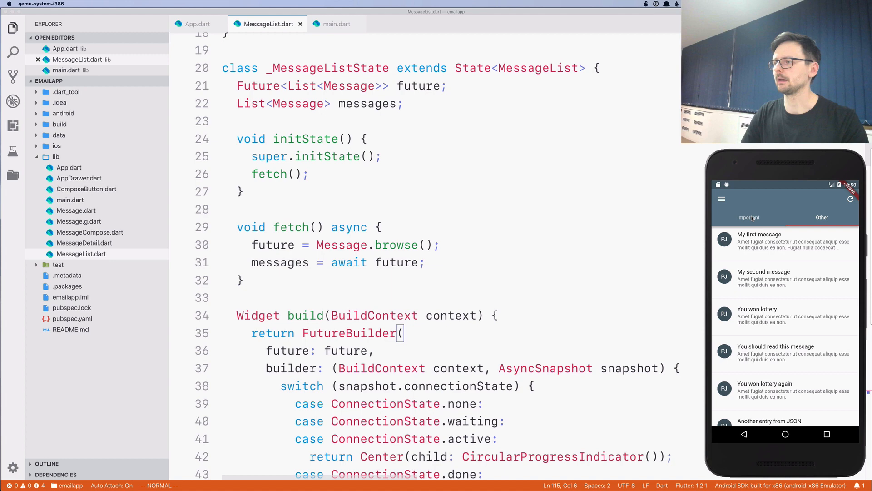
{"action": "left_click", "coordinate": [823, 217]}
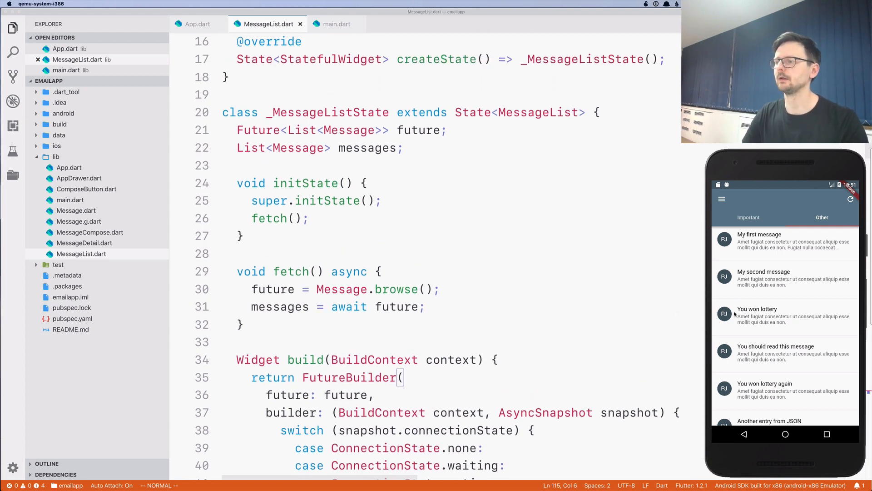
{"action": "left_click", "coordinate": [785, 315]}
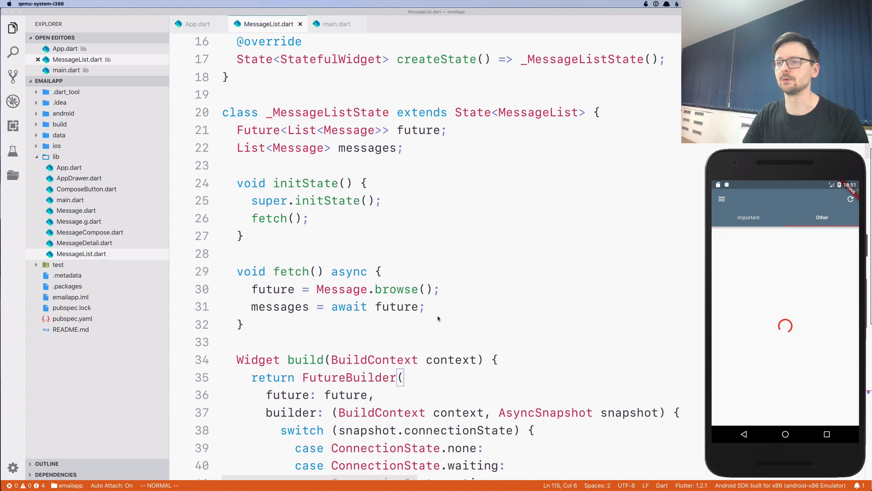
{"action": "scroll", "scroll_direction": "down", "scroll_amount": 3}
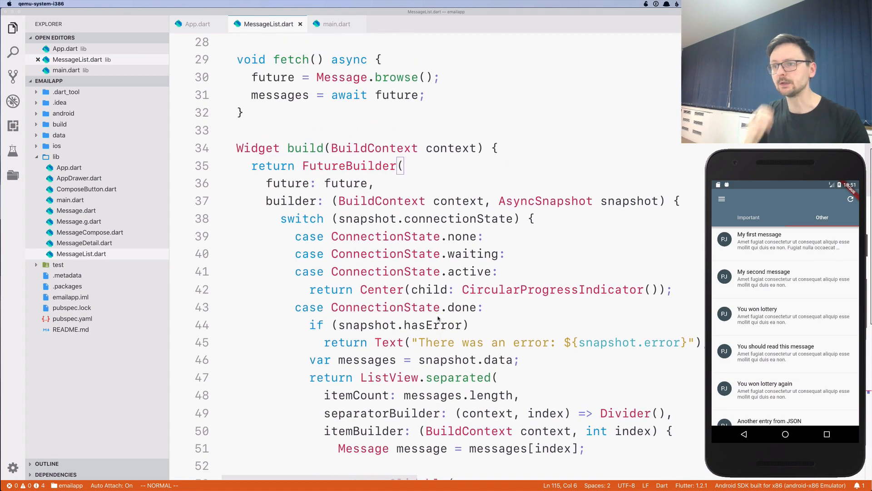
{"action": "scroll", "scroll_direction": "down", "scroll_amount": 3}
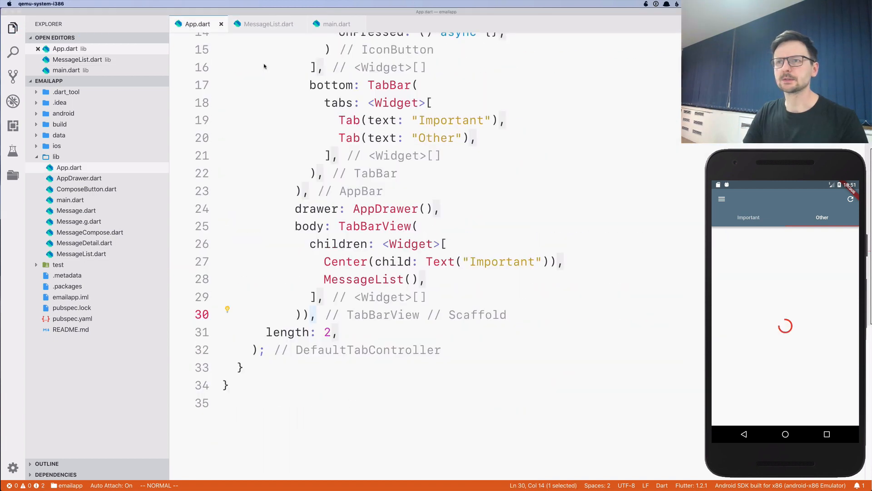
{"action": "left_click", "coordinate": [269, 24]}
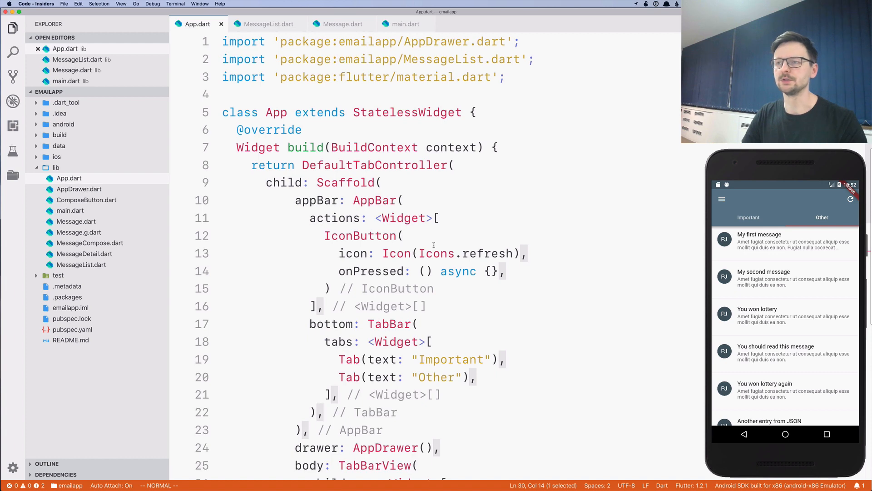
Step: Make the Important tab page MessageList() too, then view the Other tab's messages
{"action": "scroll", "scroll_direction": "down", "scroll_amount": 3}
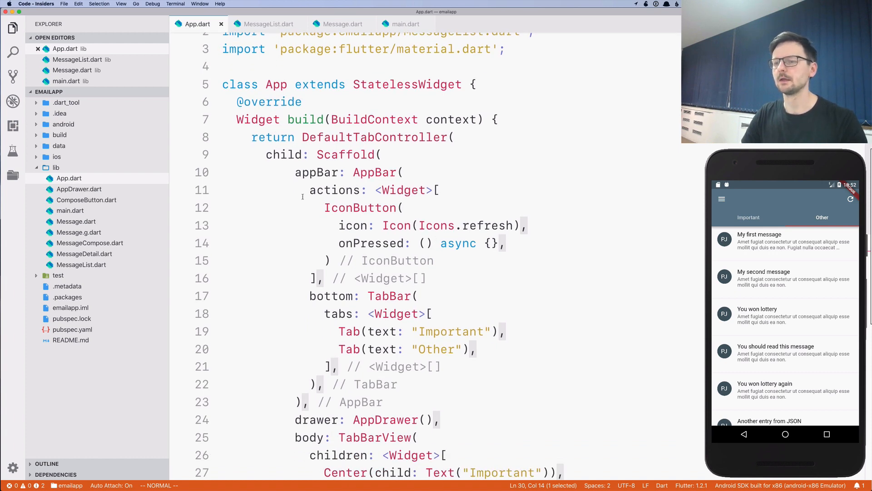
{"action": "scroll", "scroll_direction": "down", "scroll_amount": 3}
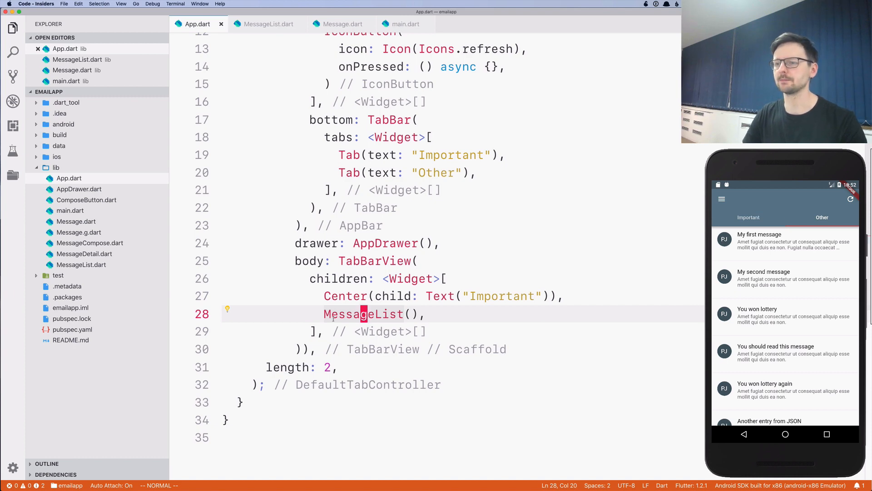
{"action": "type", "text": "MessageList(),"}
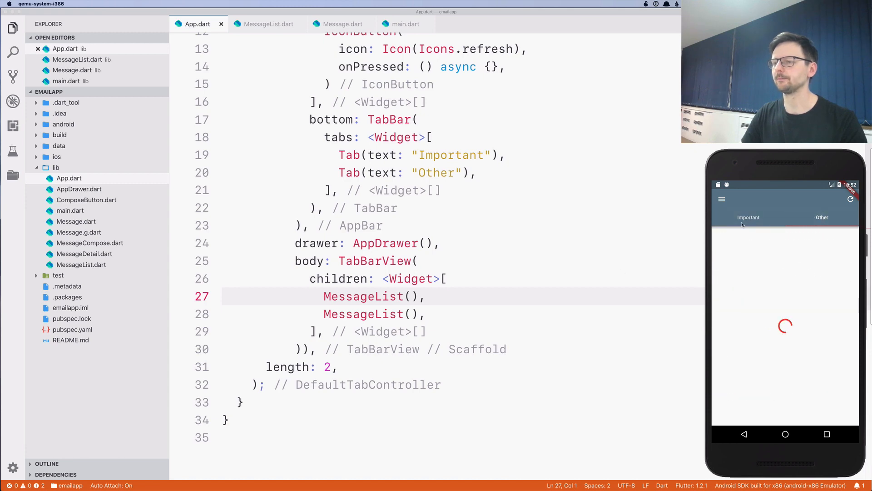
{"action": "left_click", "coordinate": [411, 296]}
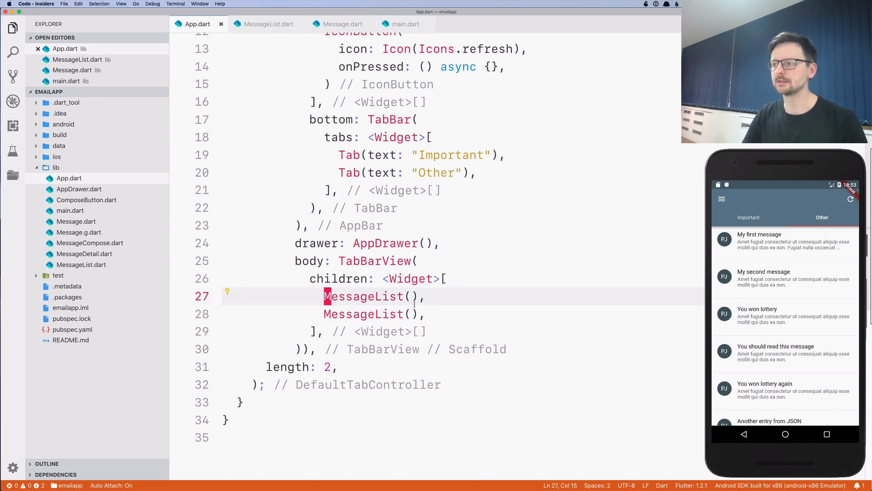
{"action": "mouse_move", "coordinate": [364, 296]}
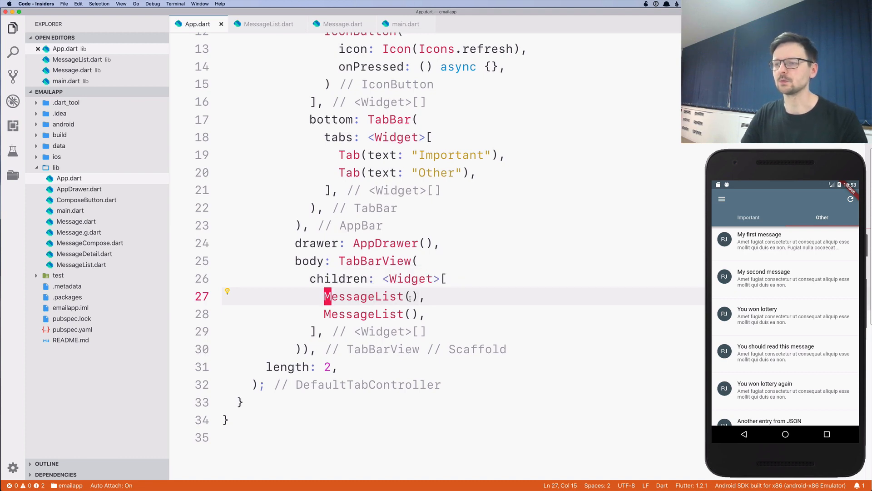
Step: In App.dart pass status: 'important' and status: 'other' to the two MessageList calls
{"action": "type", "text": "stat"}
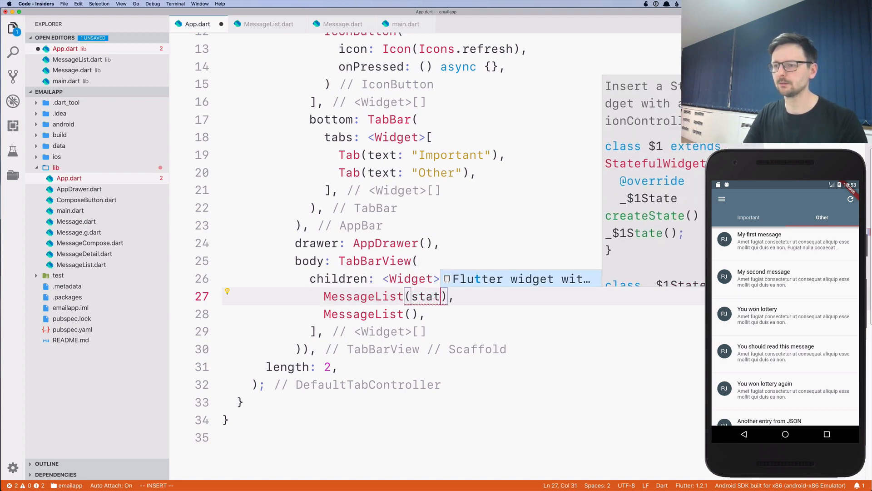
{"action": "type", "text": "us:"}
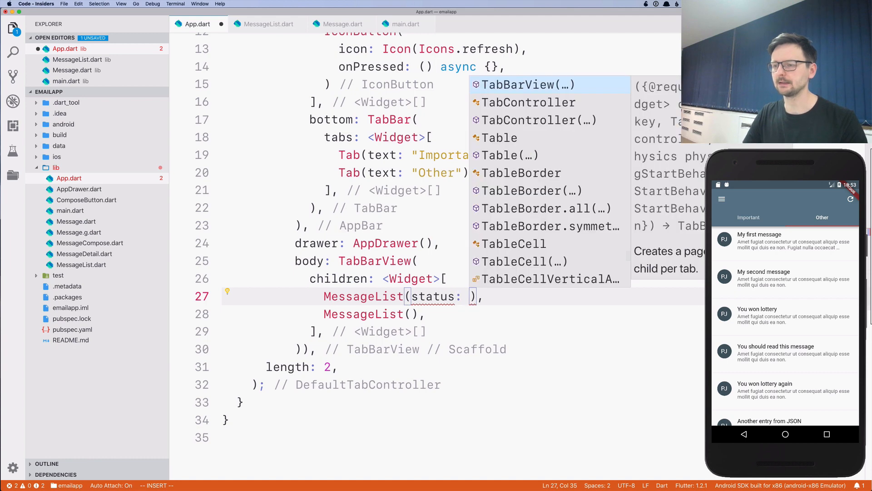
{"action": "type", "text": "'important"}
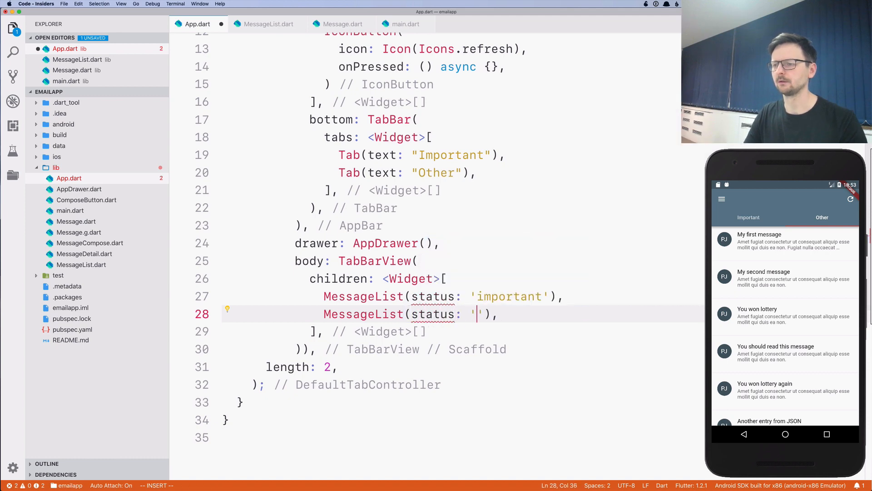
{"action": "type", "text": "other"}
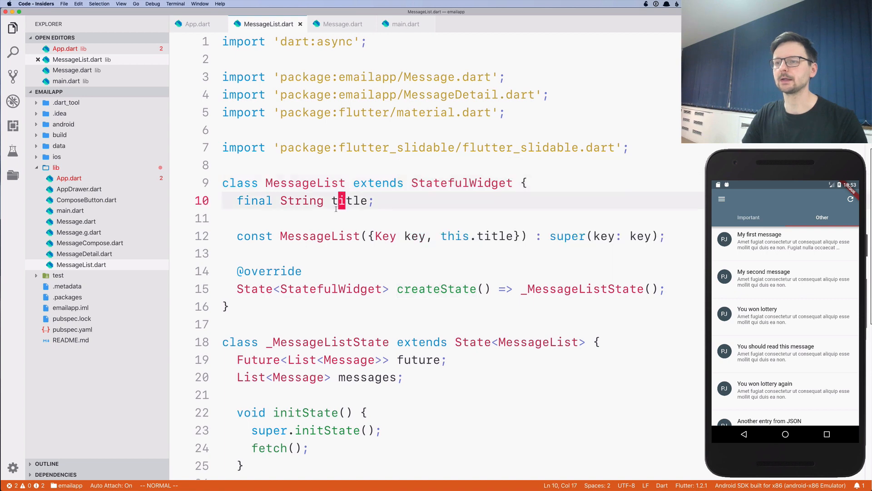
Step: Add a final String status field and this.status = 'important' constructor parameter to MessageList
{"action": "type", "text": "final S"}
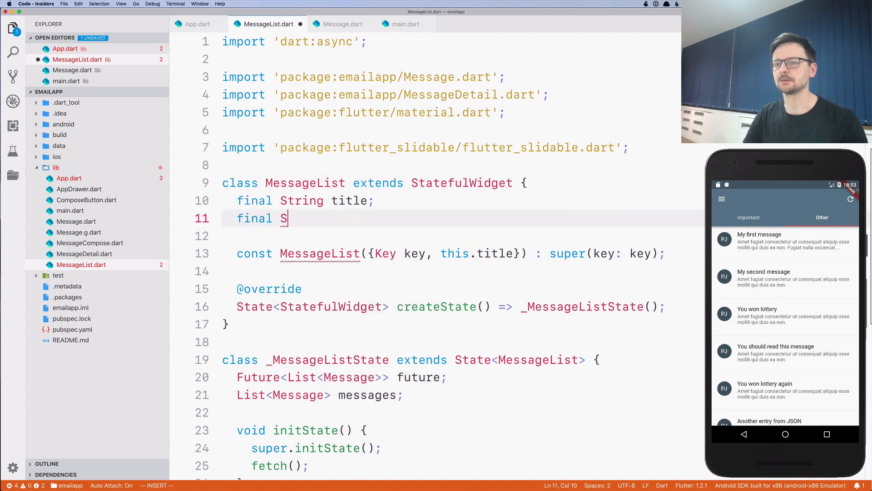
{"action": "type", "text": "tring status;"}
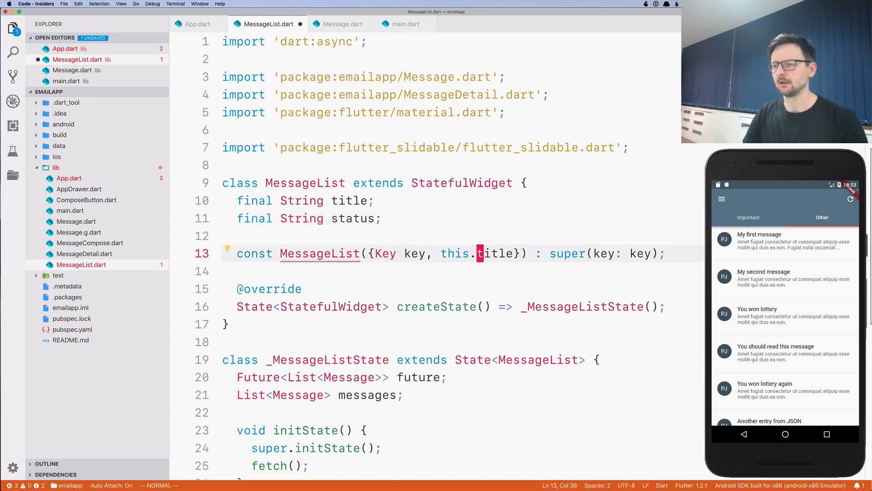
{"action": "type", "text": ", this.status"}
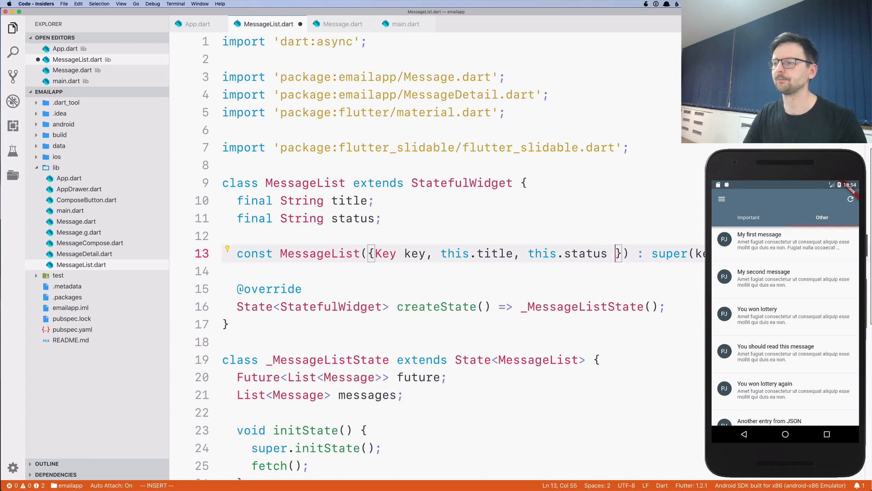
{"action": "type", "text": "= ''"}
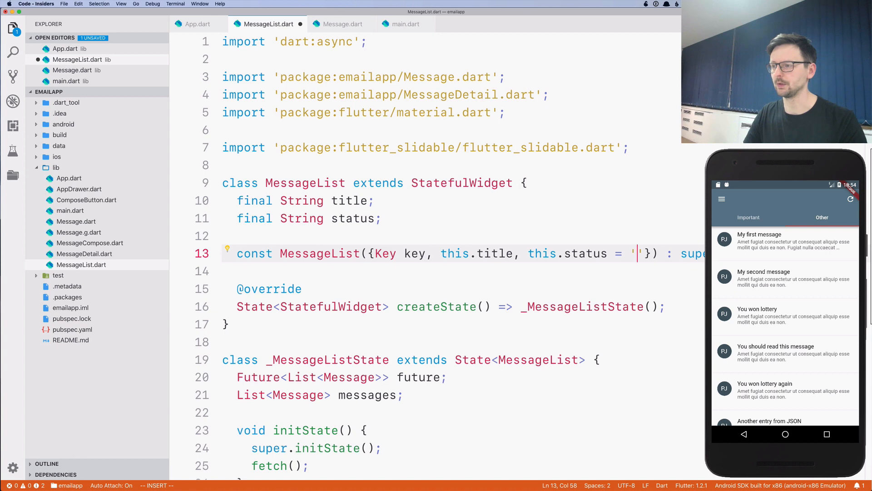
{"action": "type", "text": "important"}
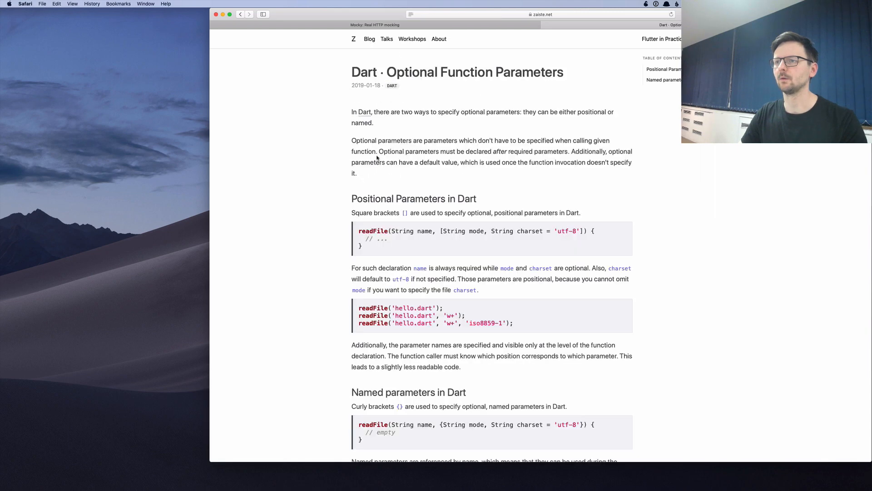
Step: Scroll through the zaiste.net 'Dart · Optional Function Parameters' article
{"action": "scroll", "scroll_direction": "down", "scroll_amount": 3}
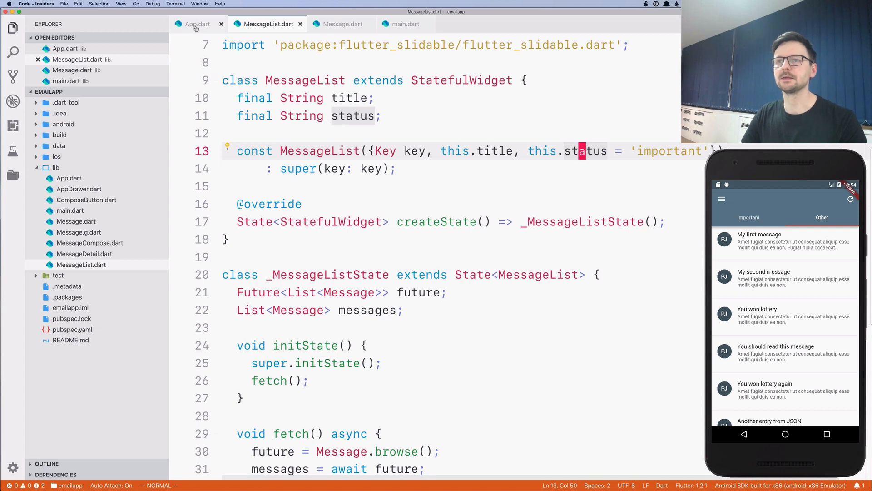
Step: Save App.dart with tabs passing 'important' and 'other', then return to MessageList.dart
{"action": "left_click", "coordinate": [197, 24]}
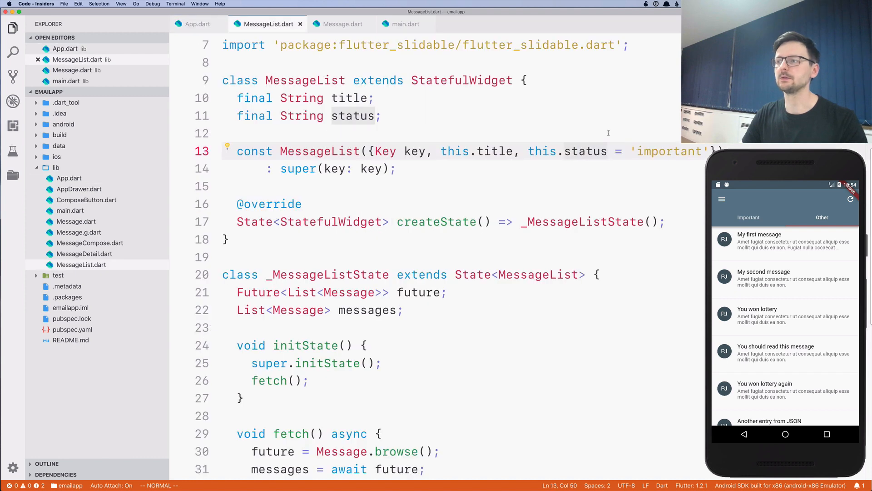
{"action": "left_click", "coordinate": [198, 24]}
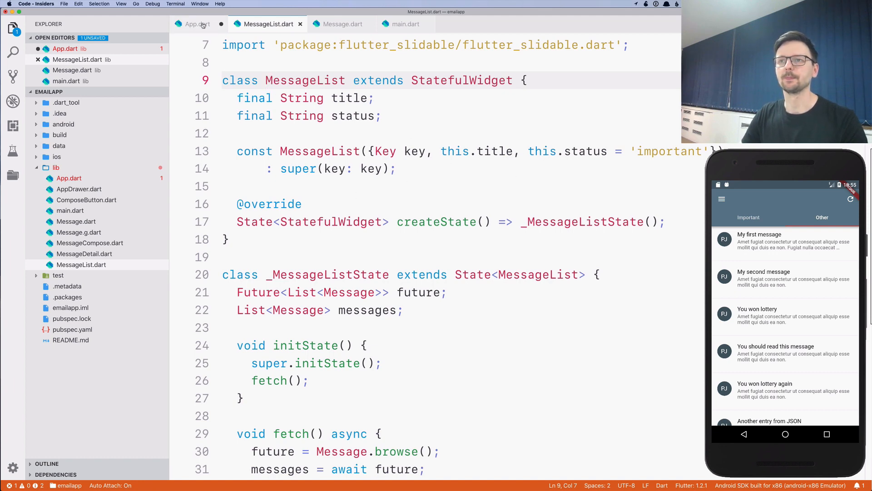
{"action": "left_click", "coordinate": [194, 24]}
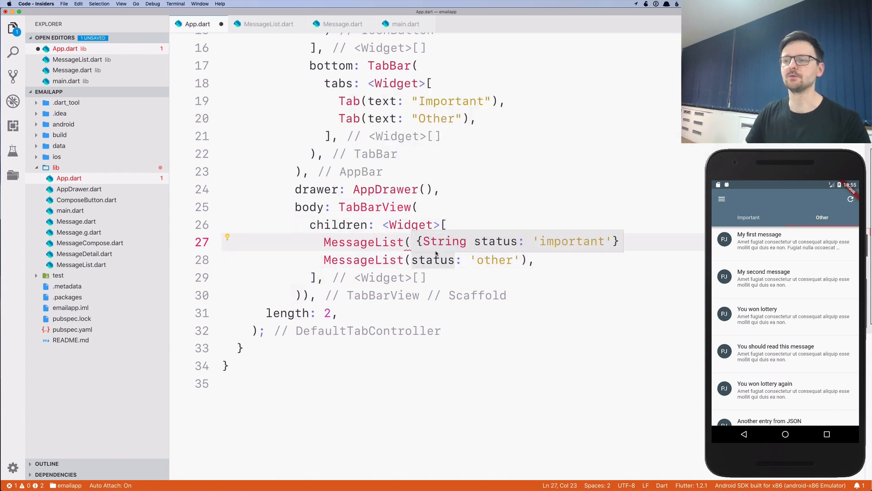
{"action": "type", "text": "status: 'important'),"}
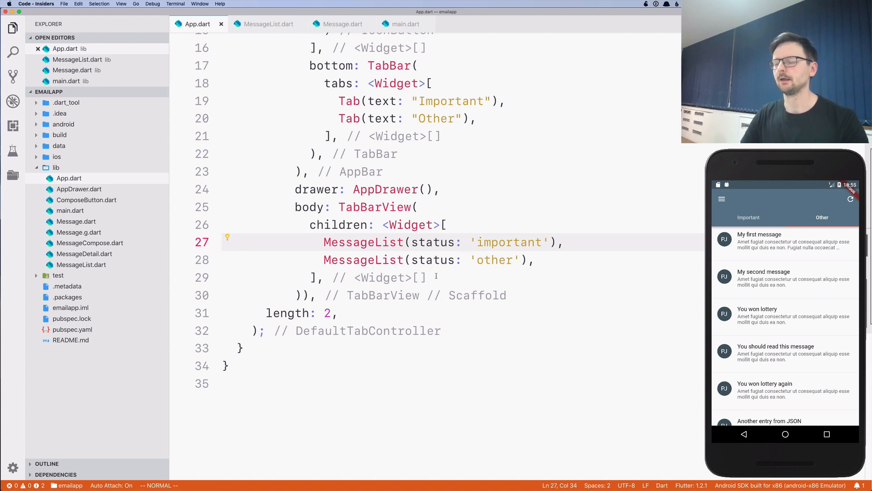
{"action": "scroll", "scroll_direction": "down", "scroll_amount": 3}
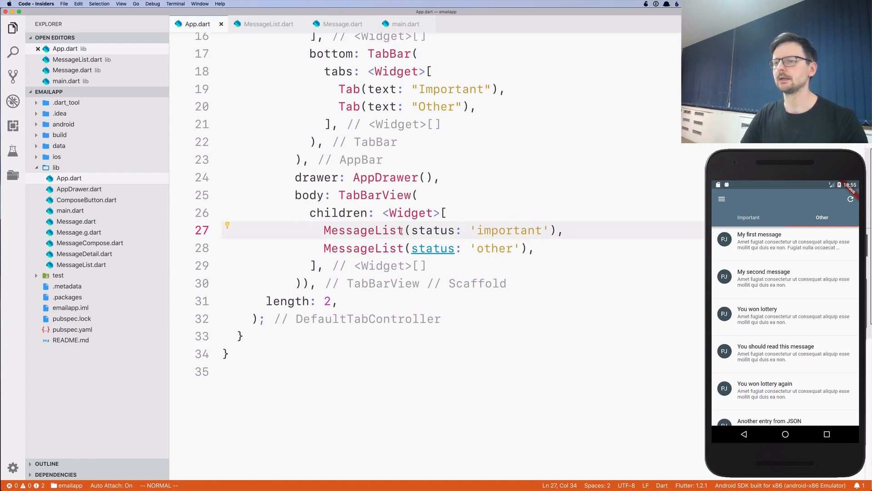
{"action": "left_click", "coordinate": [268, 24]}
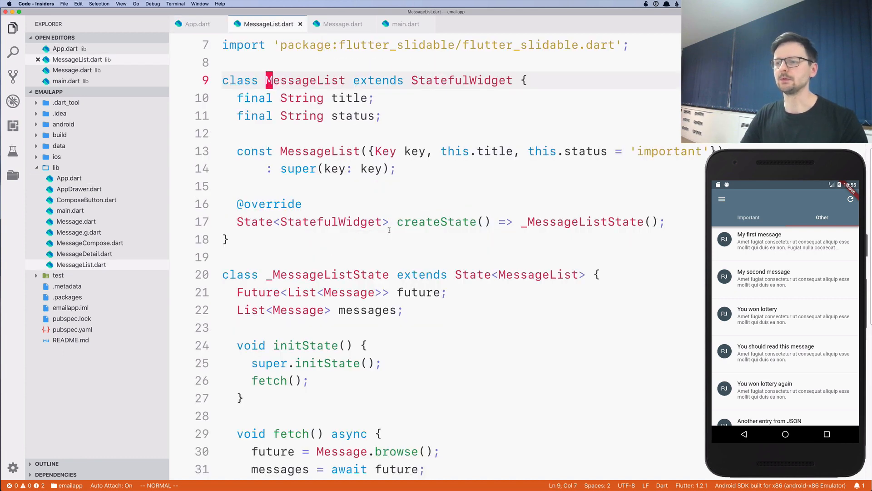
Step: Start passing widget.status into the Message.browse() call inside fetch()
{"action": "scroll", "scroll_direction": "down", "scroll_amount": 3}
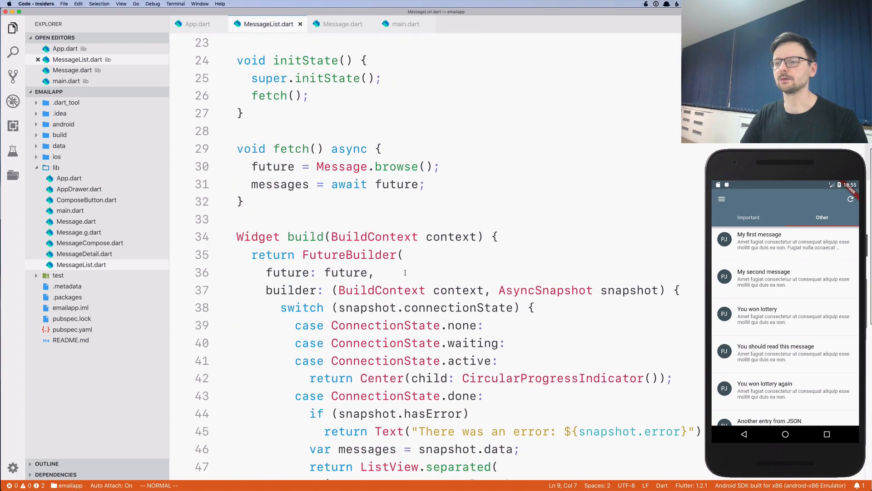
{"action": "scroll", "scroll_direction": "down", "scroll_amount": 3}
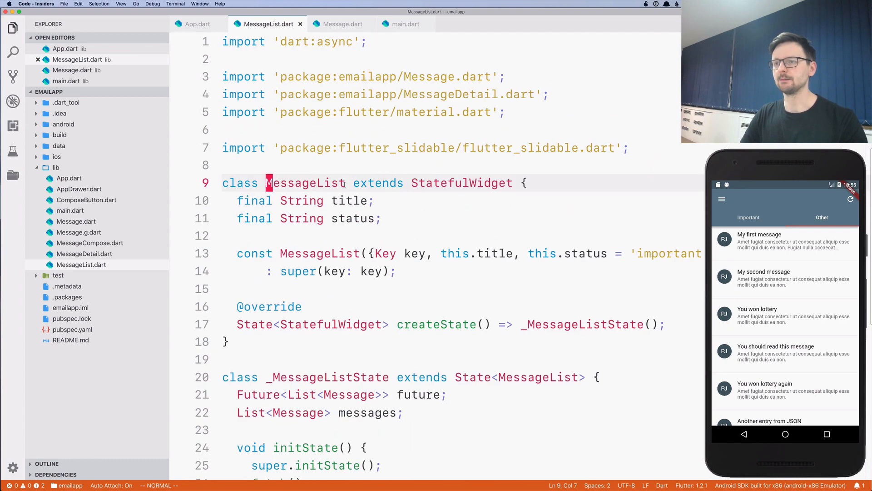
{"action": "scroll", "scroll_direction": "down", "scroll_amount": 3}
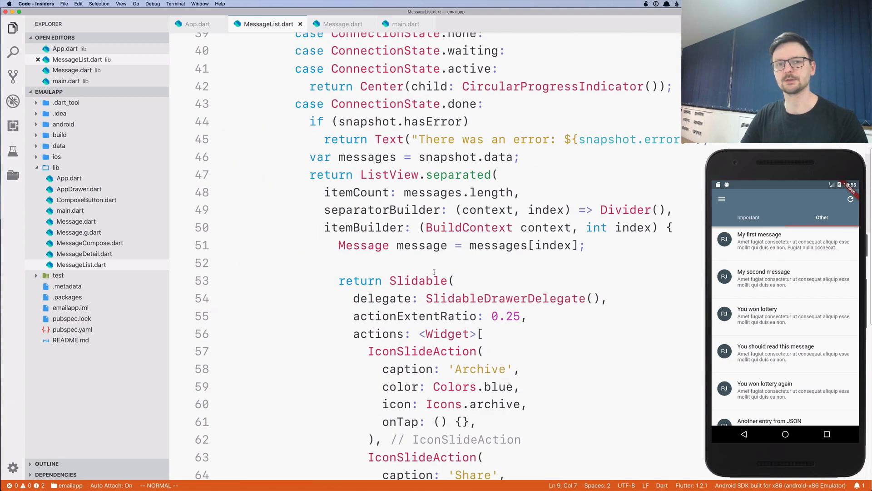
{"action": "scroll", "scroll_direction": "down", "scroll_amount": 3}
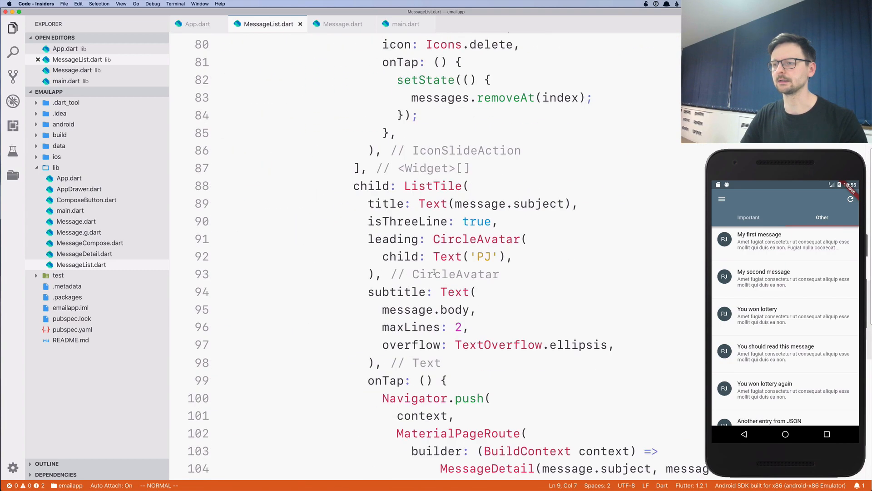
{"action": "scroll", "scroll_direction": "up", "scroll_amount": 3}
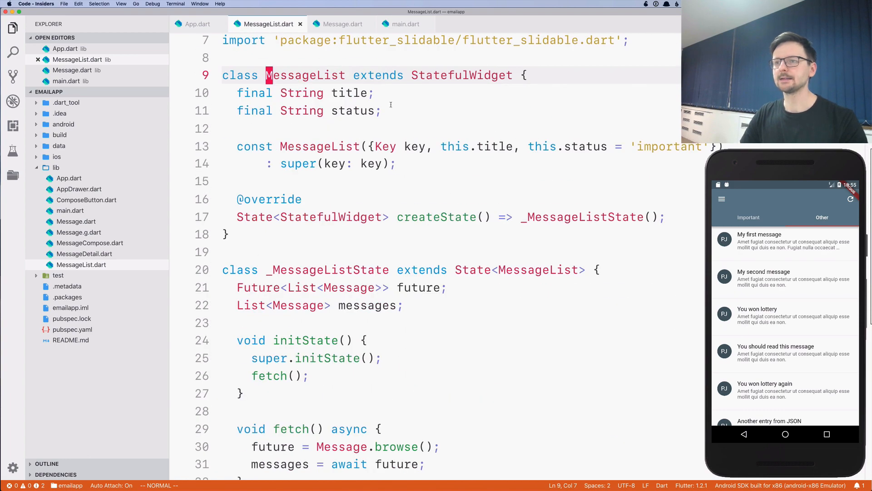
{"action": "scroll", "scroll_direction": "down", "scroll_amount": 3}
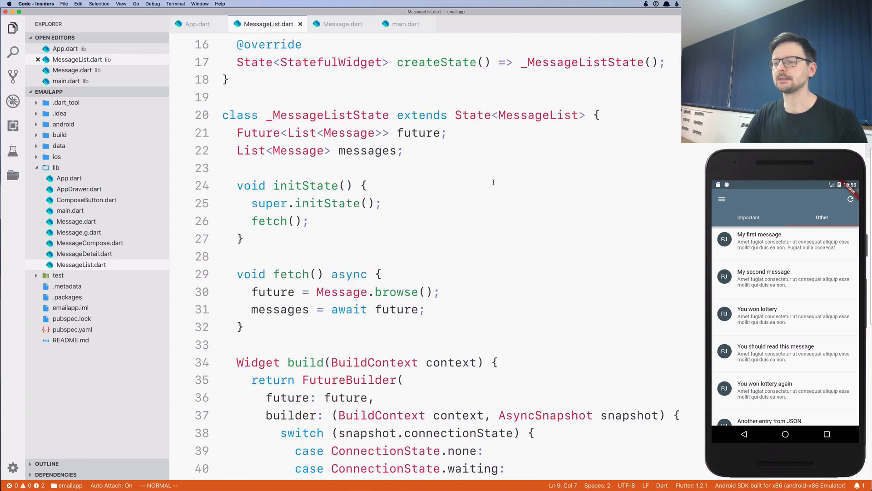
{"action": "scroll", "scroll_direction": "down", "scroll_amount": 3}
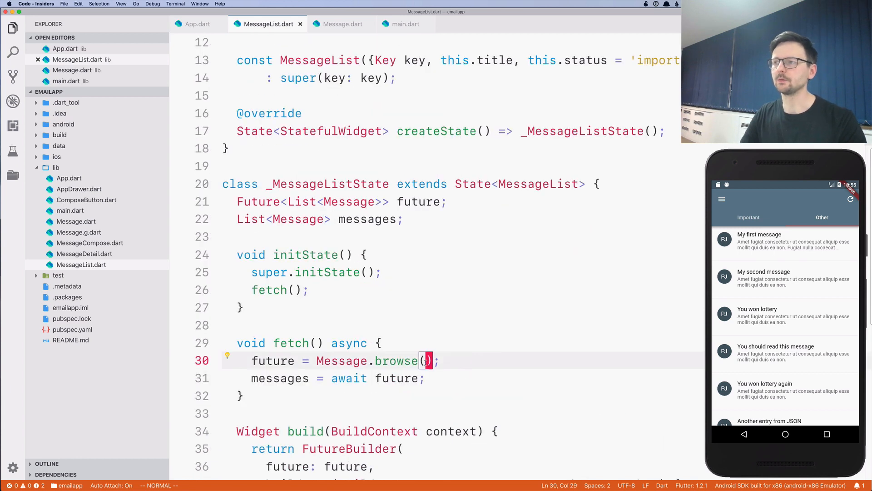
{"action": "type", "text": "widget."}
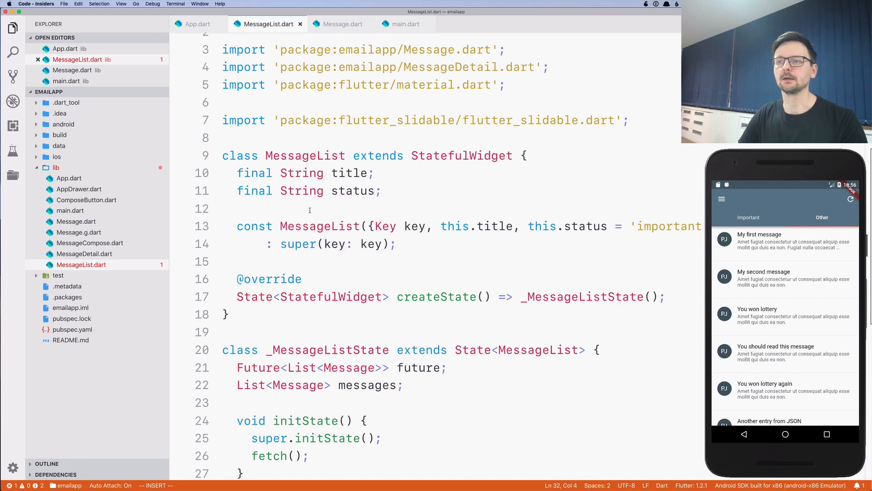
{"action": "scroll", "scroll_direction": "down", "scroll_amount": 3}
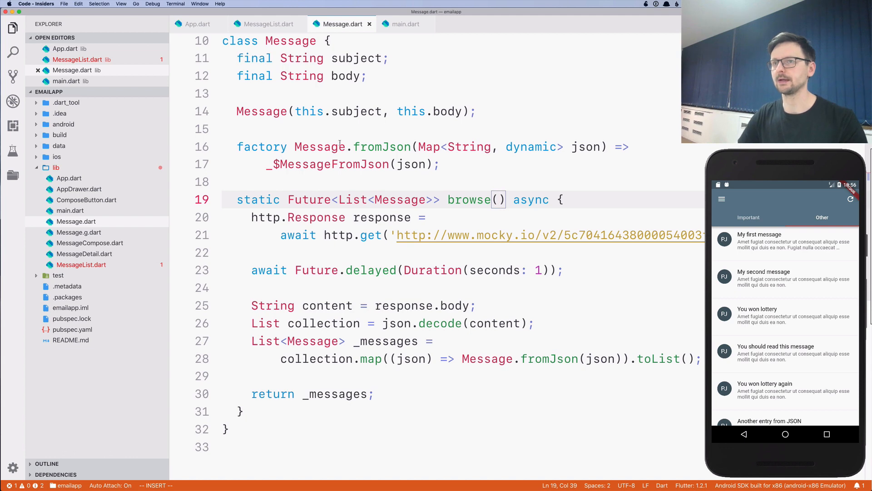
Step: Call browse(status: widget.status) and give Message.browse a named status parameter defaulting to 'important'
{"action": "left_click", "coordinate": [269, 24]}
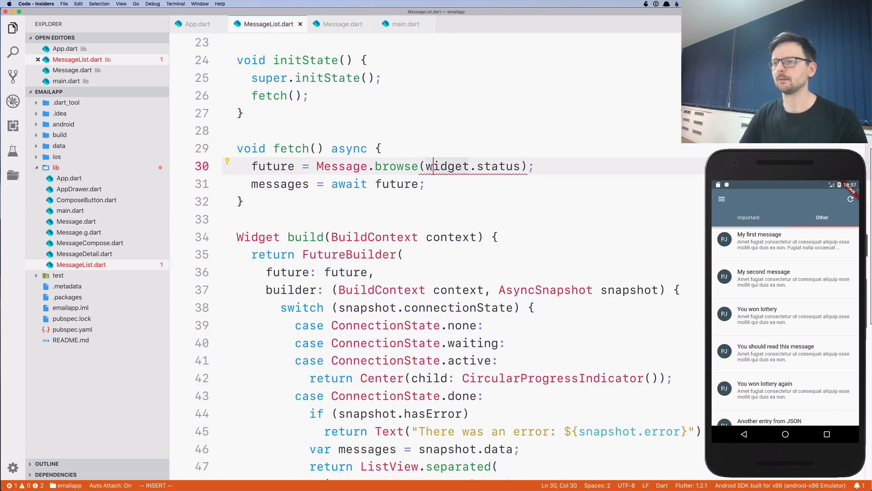
{"action": "type", "text": "status:"}
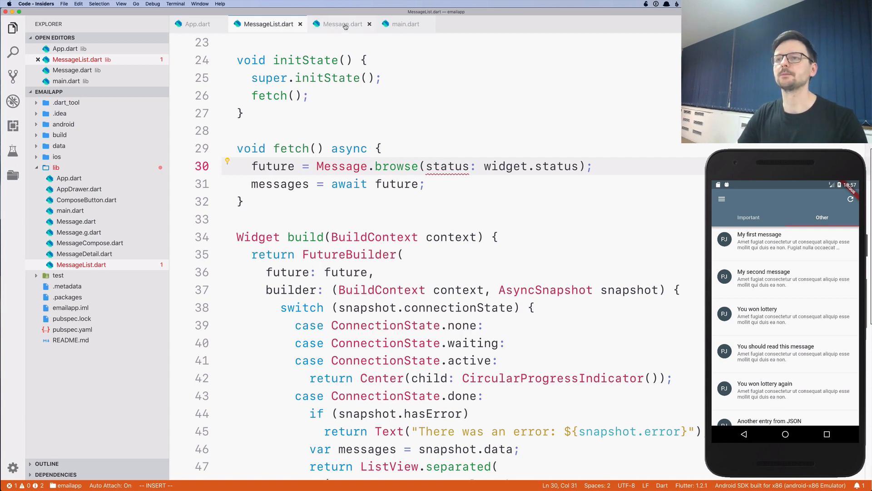
{"action": "left_click", "coordinate": [343, 24]}
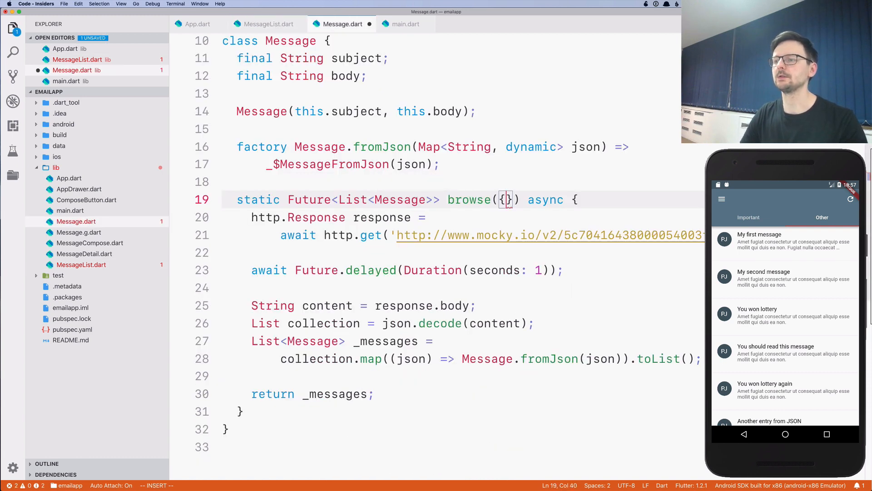
{"action": "type", "text": "status = '"}
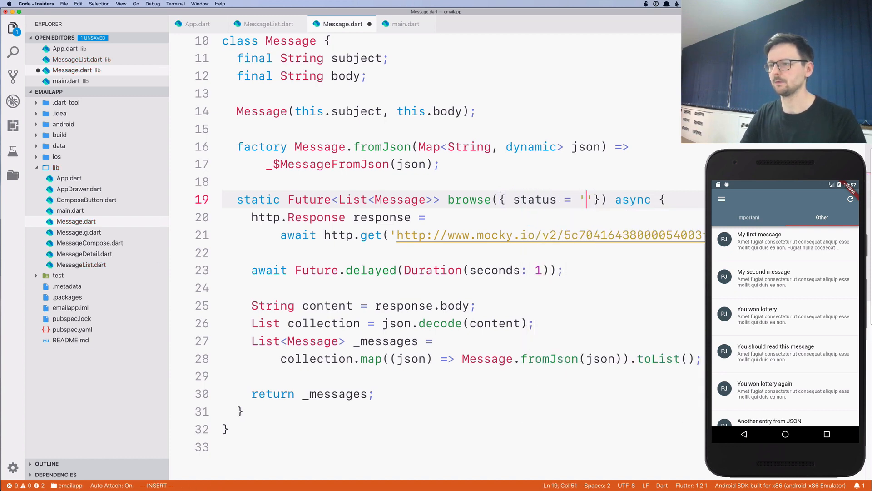
{"action": "type", "text": "important"}
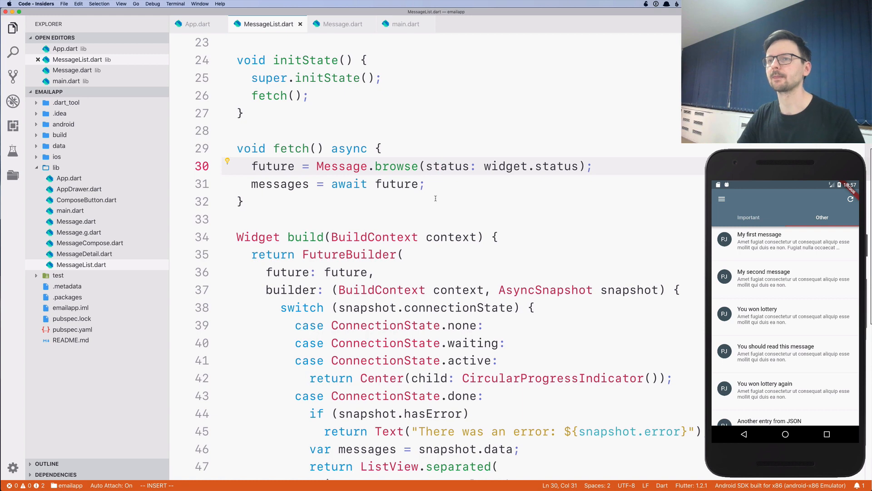
{"action": "left_click", "coordinate": [343, 24]}
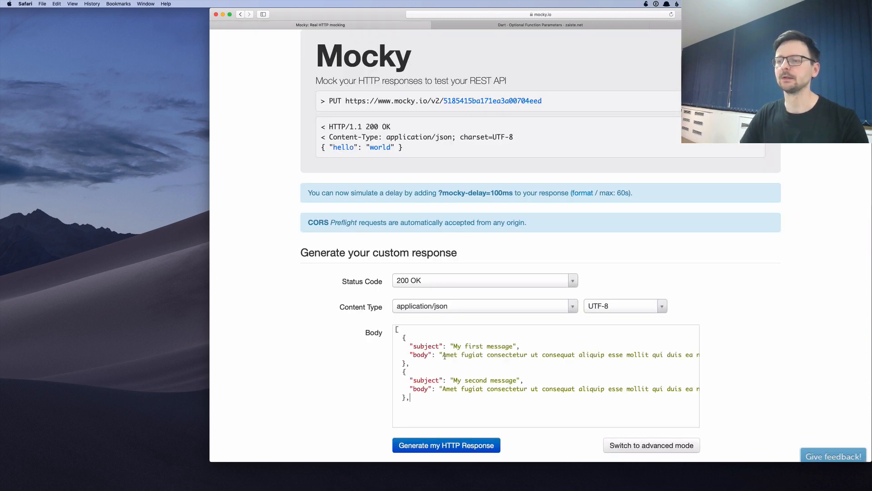
Step: Generate a Mocky response whose messages are titled 'Important 1' and 'Important 2'
{"action": "scroll", "scroll_direction": "down", "scroll_amount": 3}
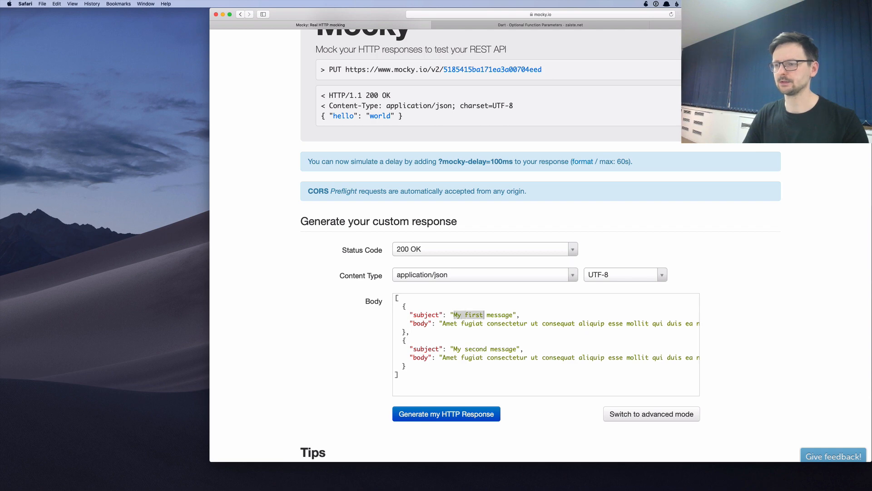
{"action": "type", "text": "Important 1\","}
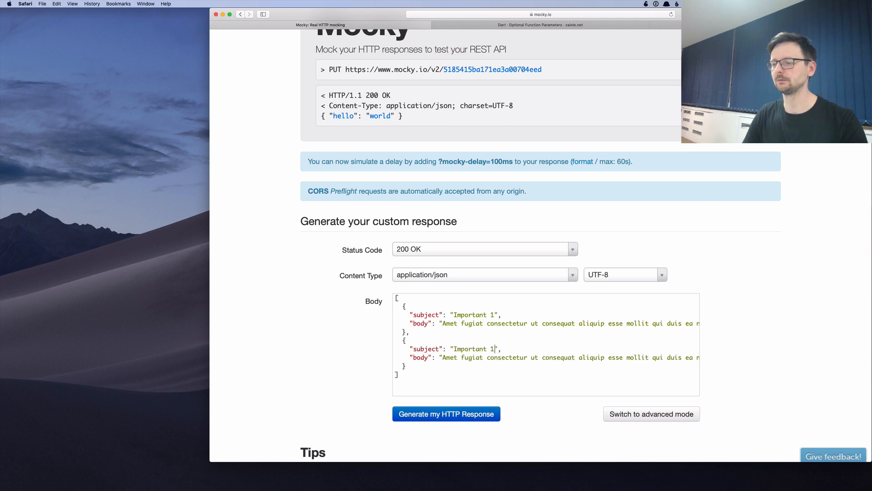
{"action": "left_click", "coordinate": [445, 413]}
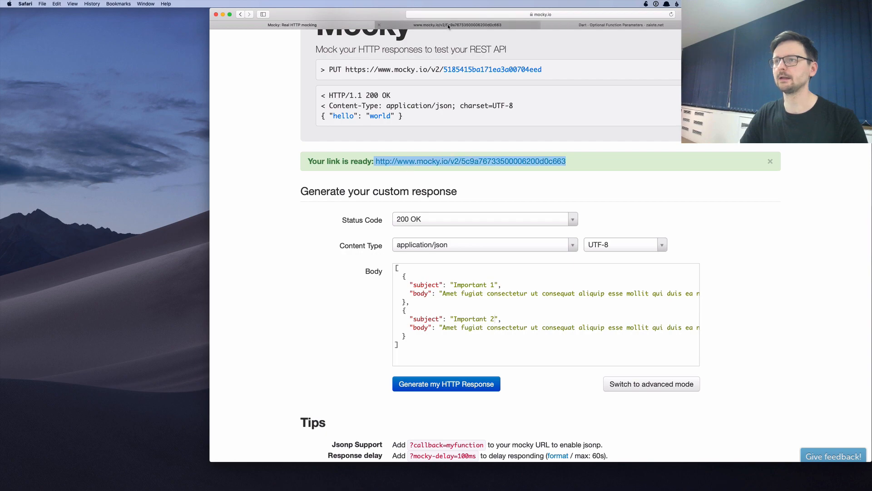
{"action": "left_click", "coordinate": [471, 161]}
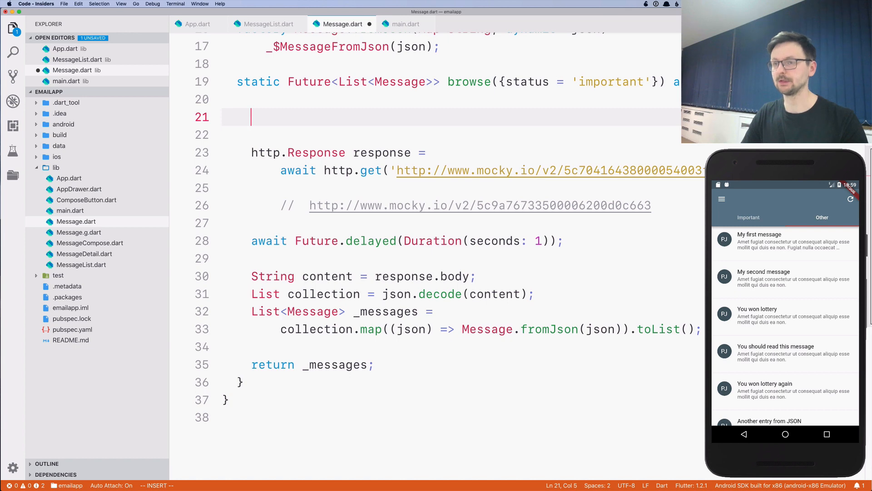
Step: Add String url = status == 'important' ? new Mocky URL : original URL in browse
{"action": "type", "text": "String url"}
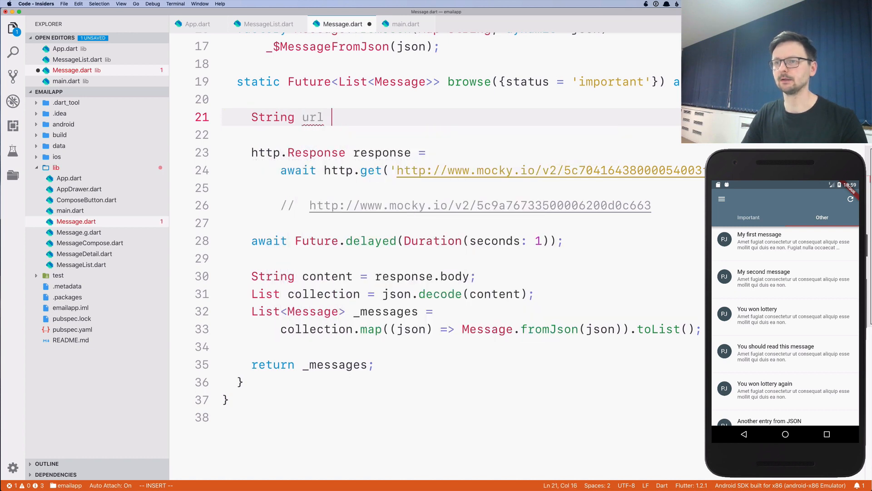
{"action": "type", "text": "="}
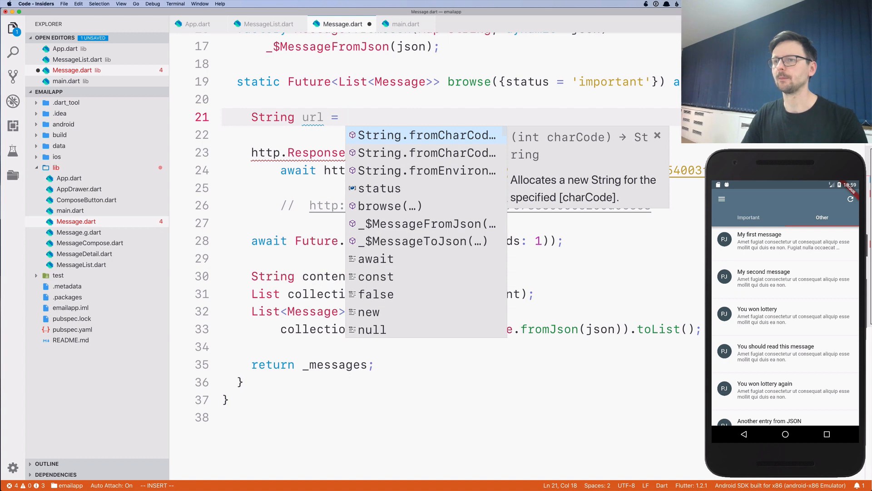
{"action": "type", "text": "status =="}
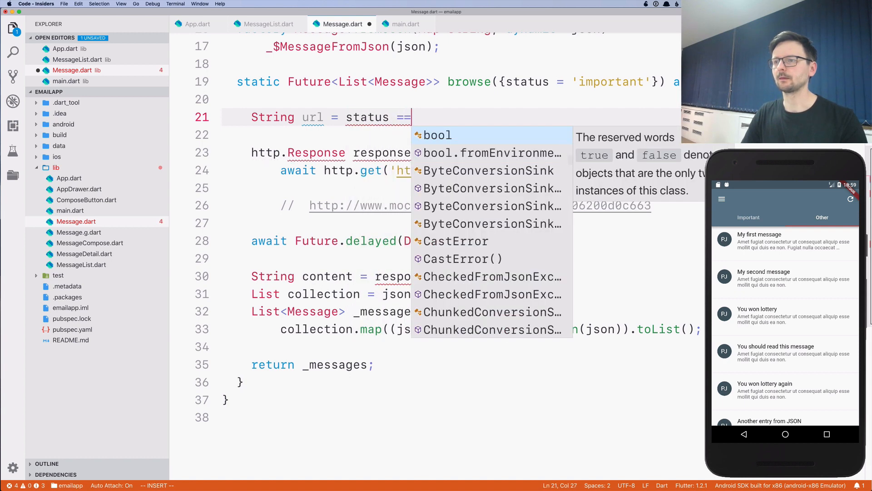
{"action": "type", "text": "'importa"}
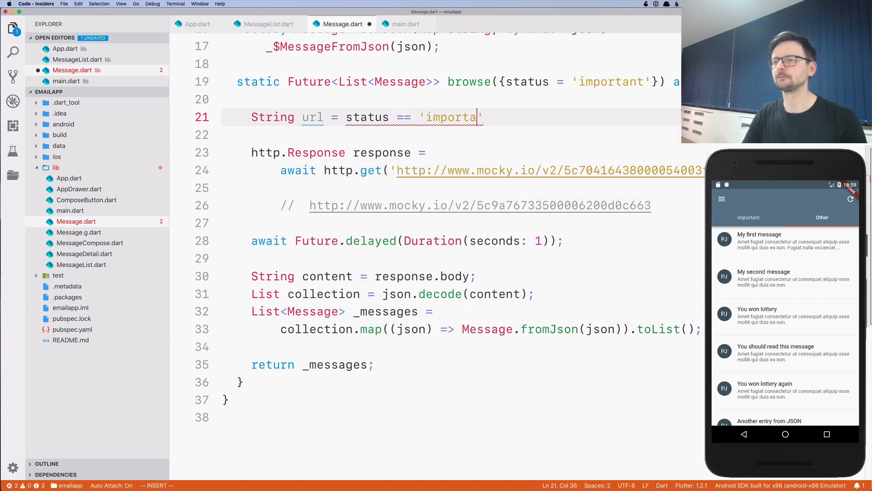
{"action": "type", "text": "nt'"}
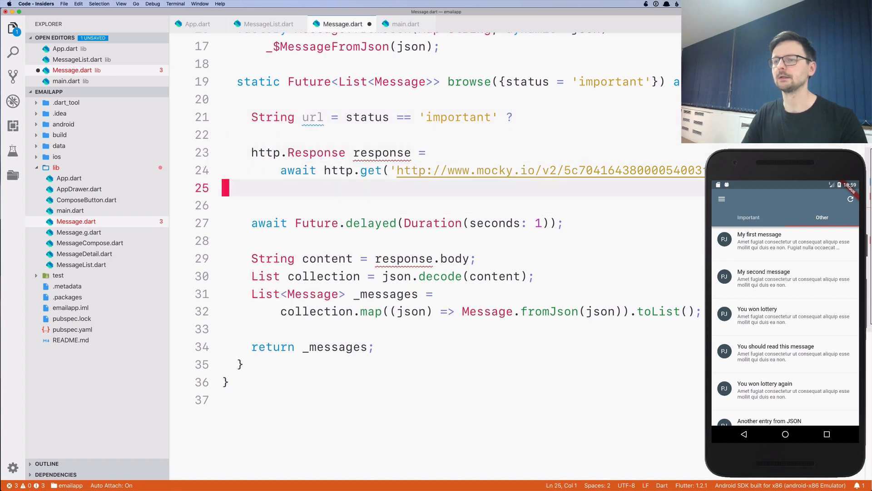
{"action": "type", "text": "http://www.mocky.io/v2/5c9a76733500006200d0c663"}
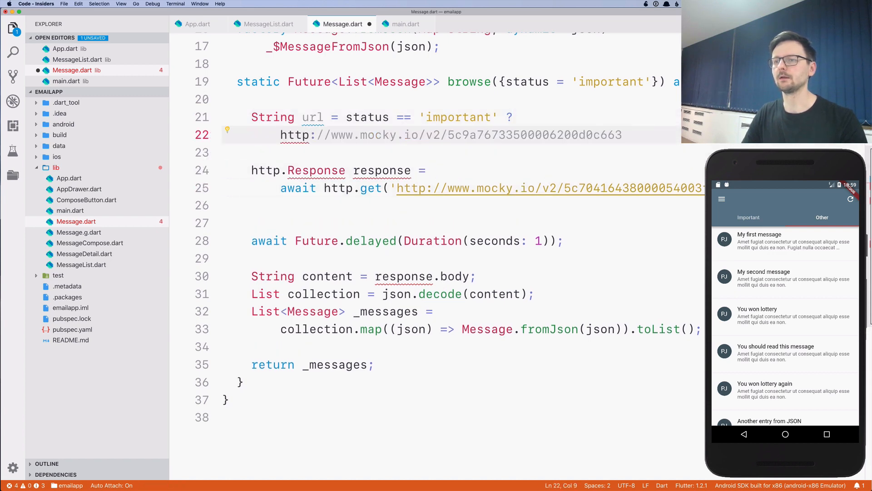
{"action": "type", "text": "'"}
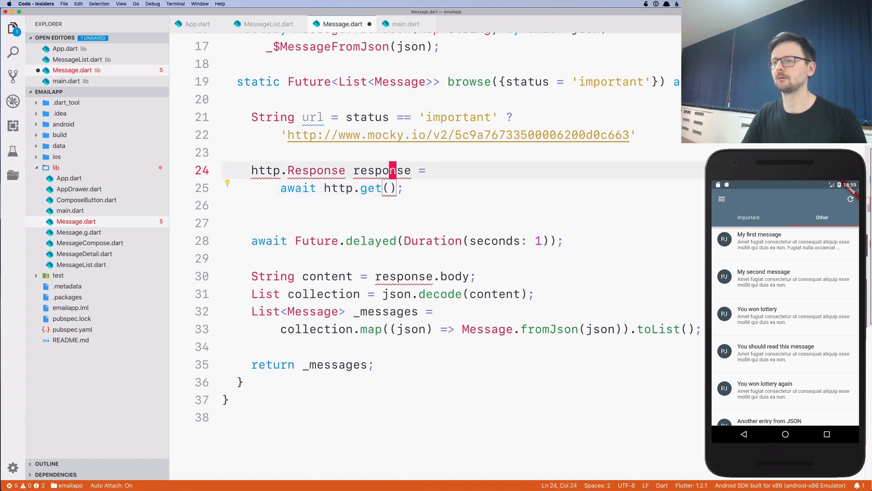
{"action": "type", "text": ": 'http://www.mocky.io/v2/5c70416438000054003fcbe7'"}
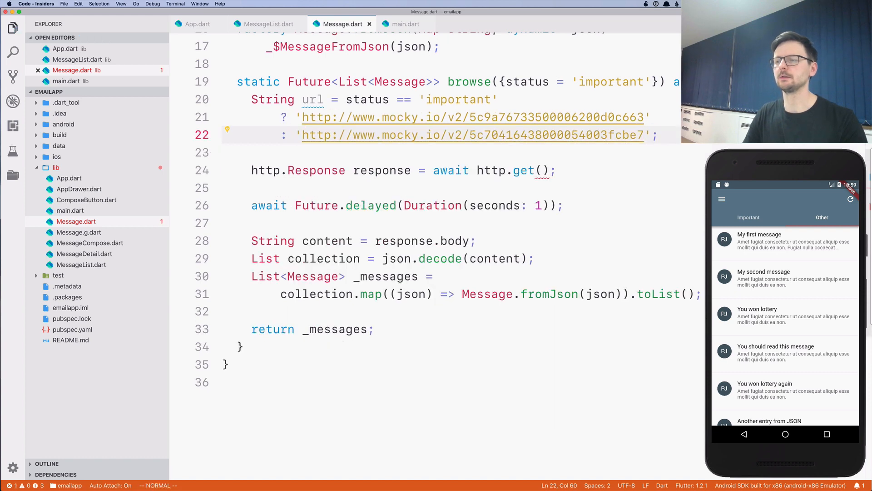
Step: Pass url to http.get() and go back to MessageList.dart
{"action": "left_click", "coordinate": [540, 171]}
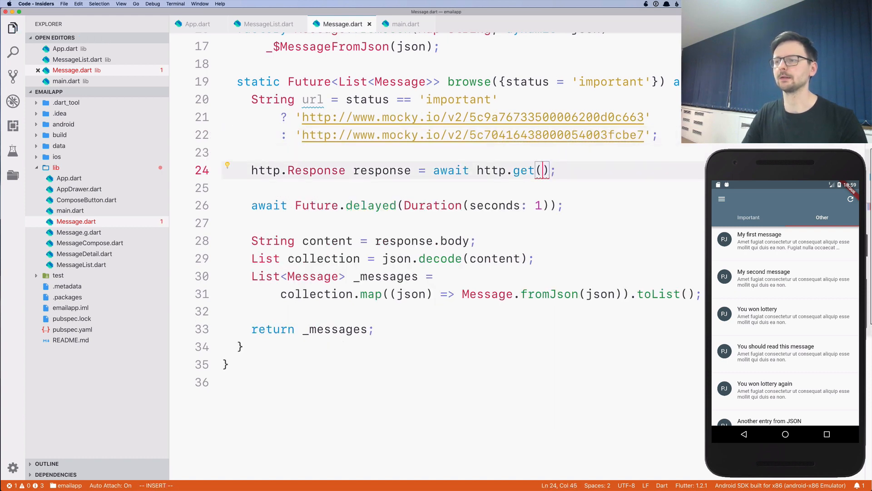
{"action": "type", "text": "url"}
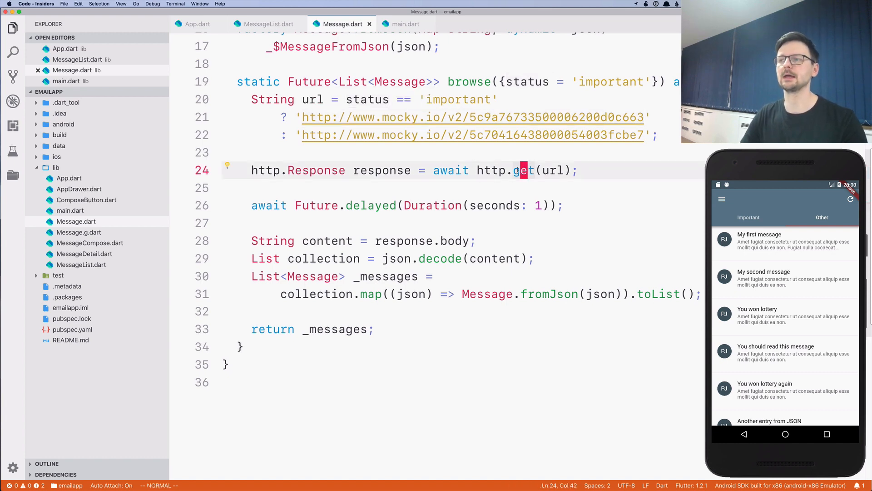
{"action": "mouse_move", "coordinate": [473, 117]}
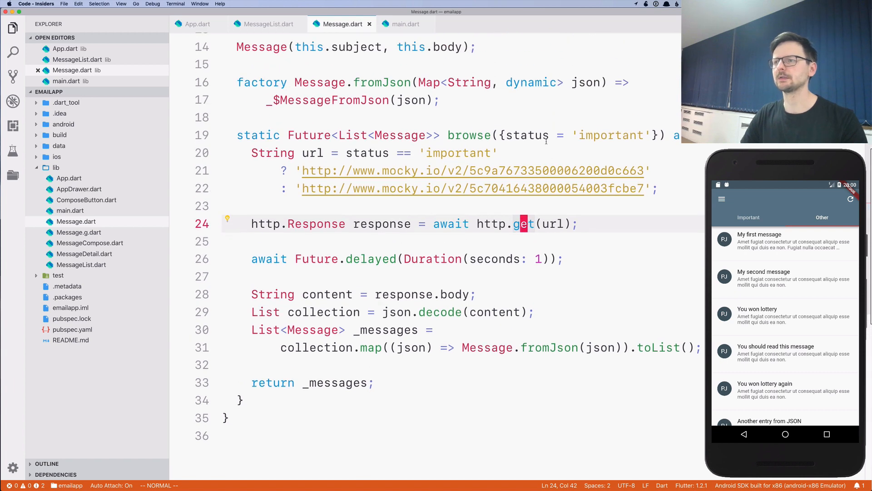
{"action": "left_click", "coordinate": [269, 24]}
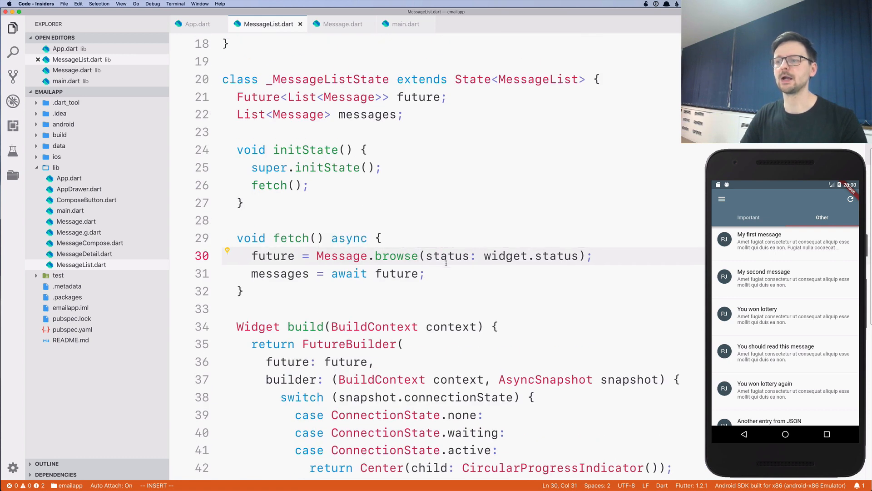
Step: Switch to App.dart while the emulator's Important tab lists 'Important 1' and 'Important 2'
{"action": "left_click", "coordinate": [198, 24]}
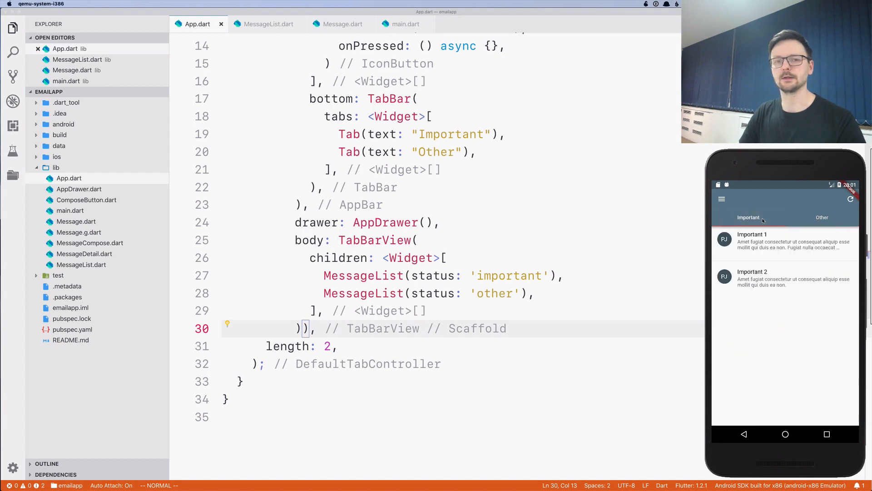
{"action": "left_click", "coordinate": [823, 217]}
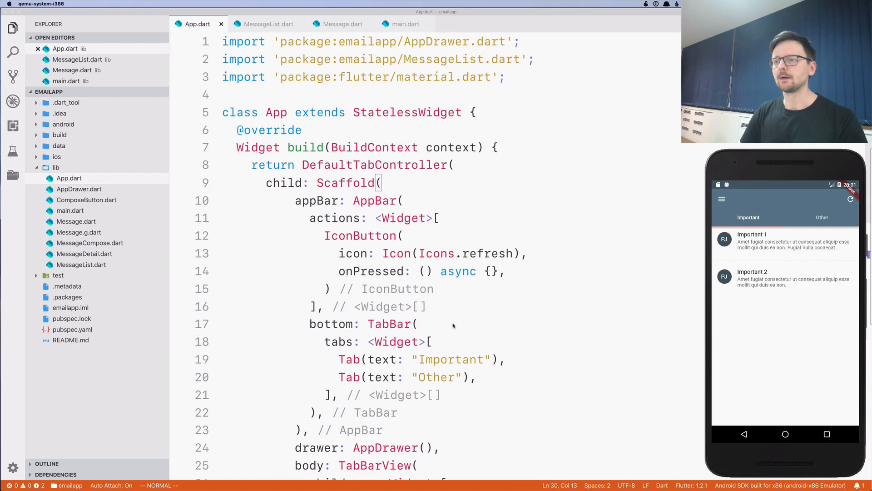
{"action": "scroll", "scroll_direction": "down", "scroll_amount": 3}
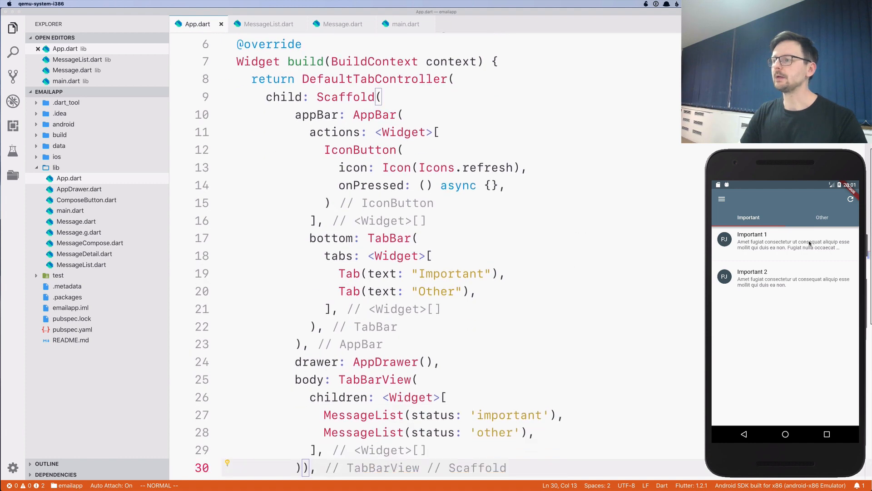
{"action": "mouse_move", "coordinate": [677, 229]}
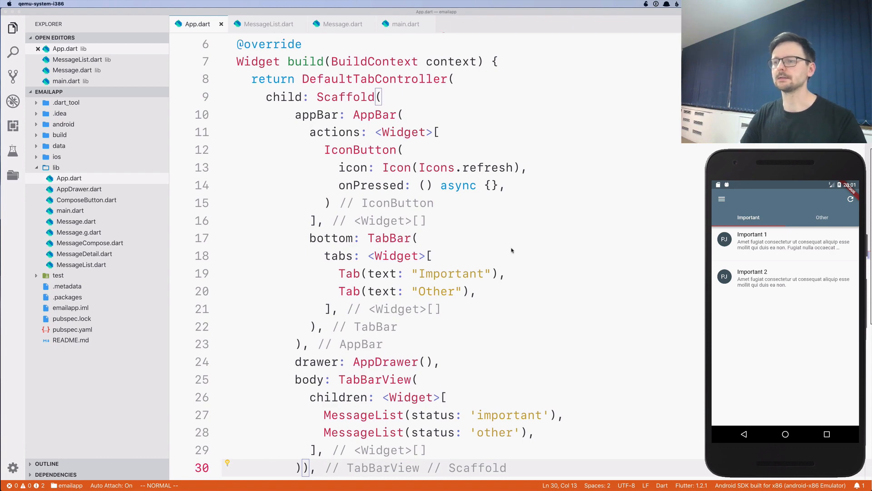
{"action": "scroll", "scroll_direction": "down", "scroll_amount": 3}
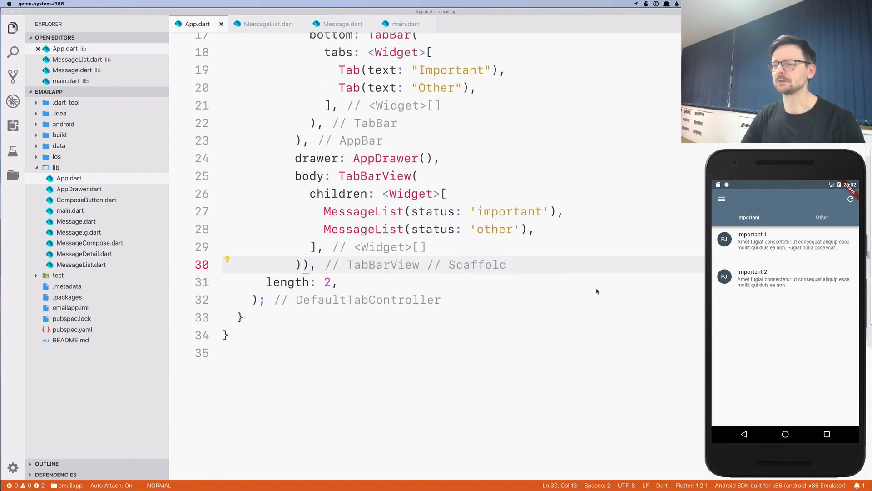
{"action": "mouse_move", "coordinate": [608, 292]}
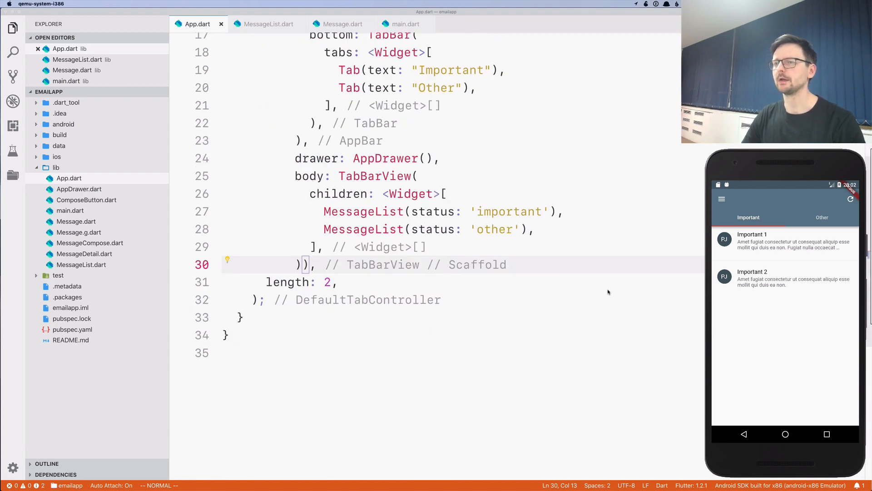